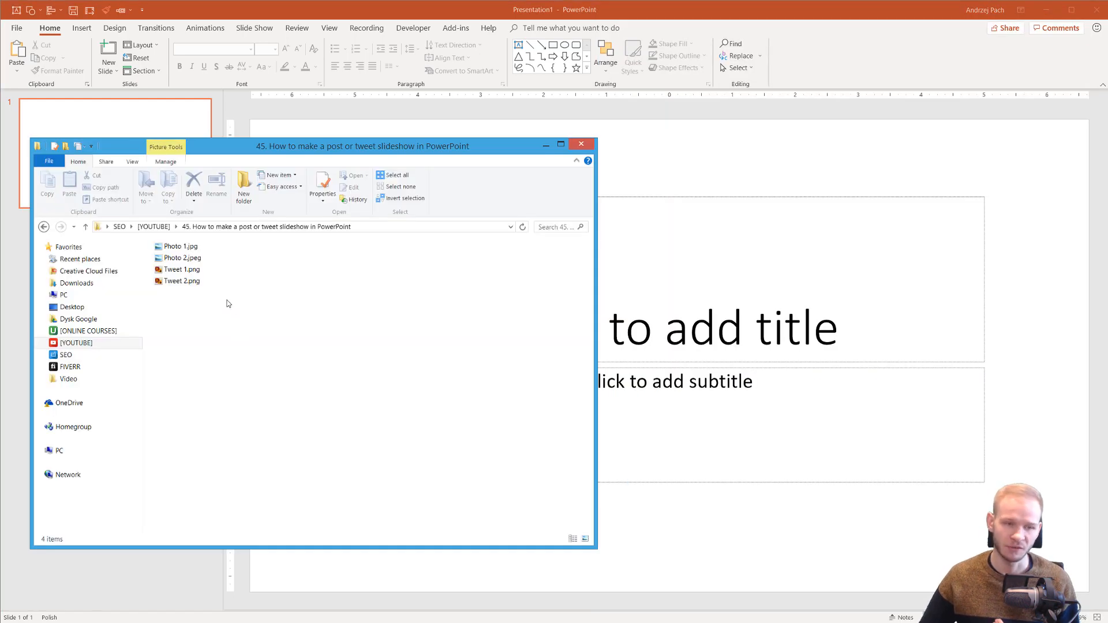
mouse_move(815, 155)
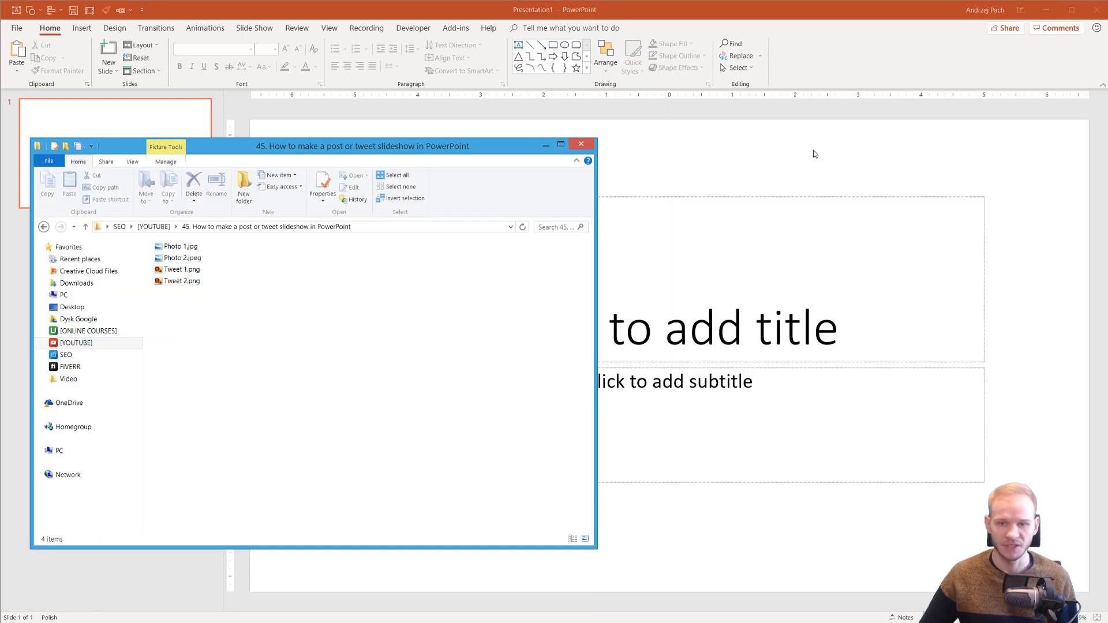
Change the starting slide to a blank layout.
click(581, 145)
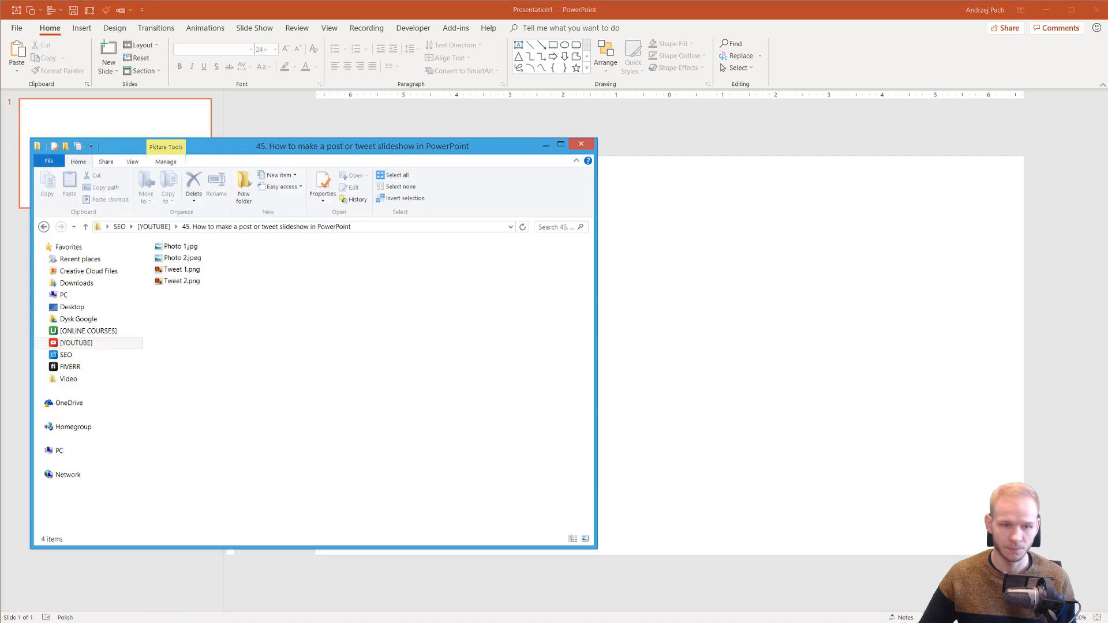
Drag Tweet 1.png from File Explorer onto the blank slide.
click(182, 270)
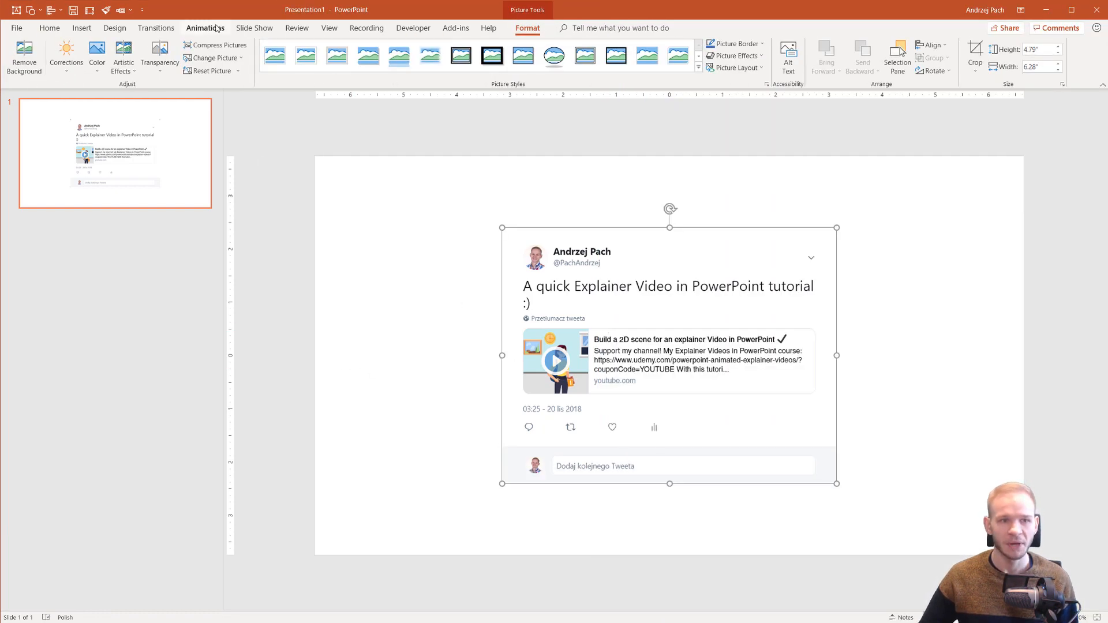
Apply the Grow/Shrink emphasis animation to the tweet picture.
click(205, 28)
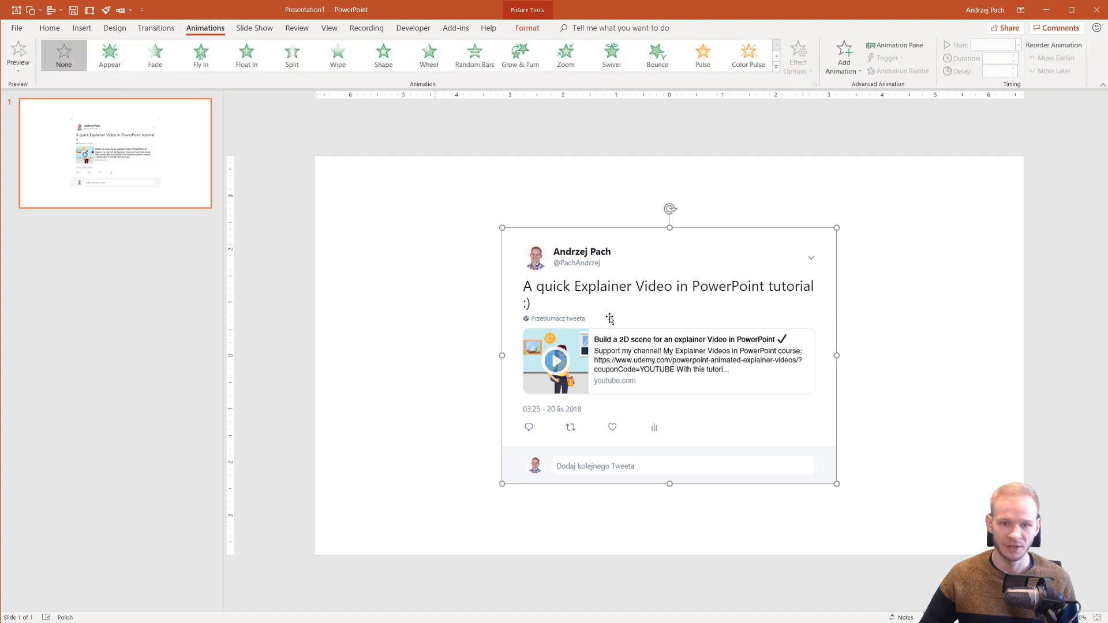
mouse_move(766, 116)
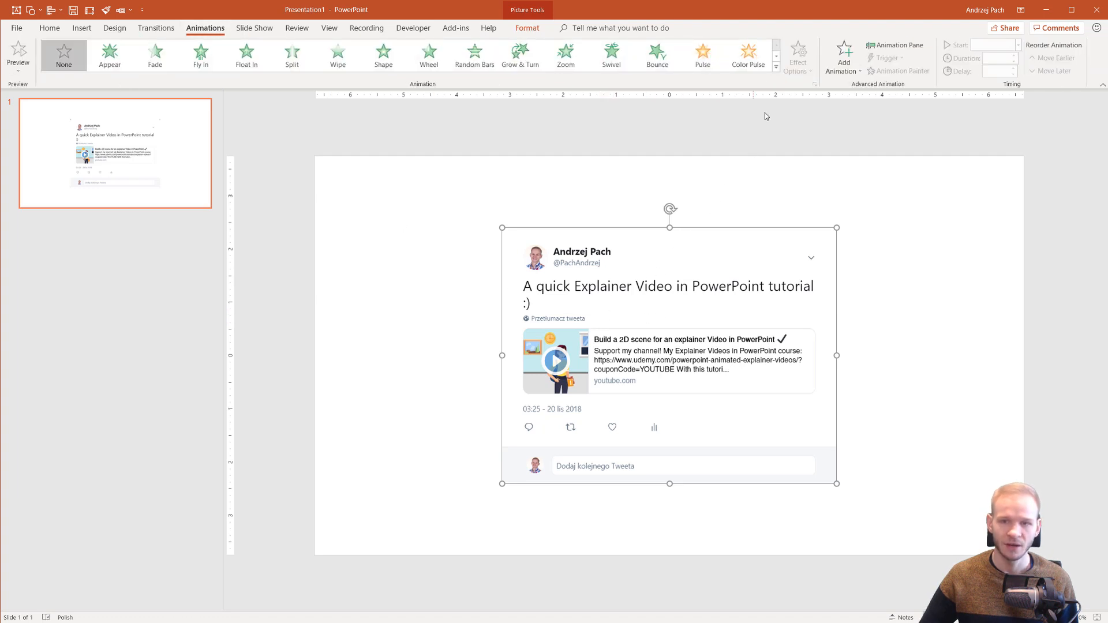
click(775, 67)
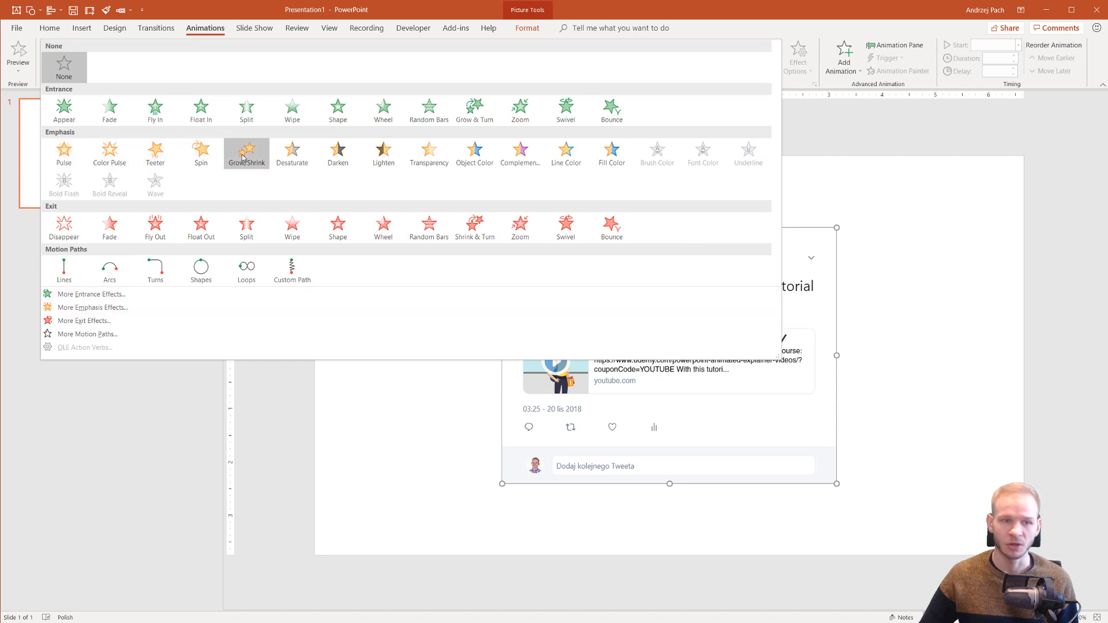
mouse_move(246, 154)
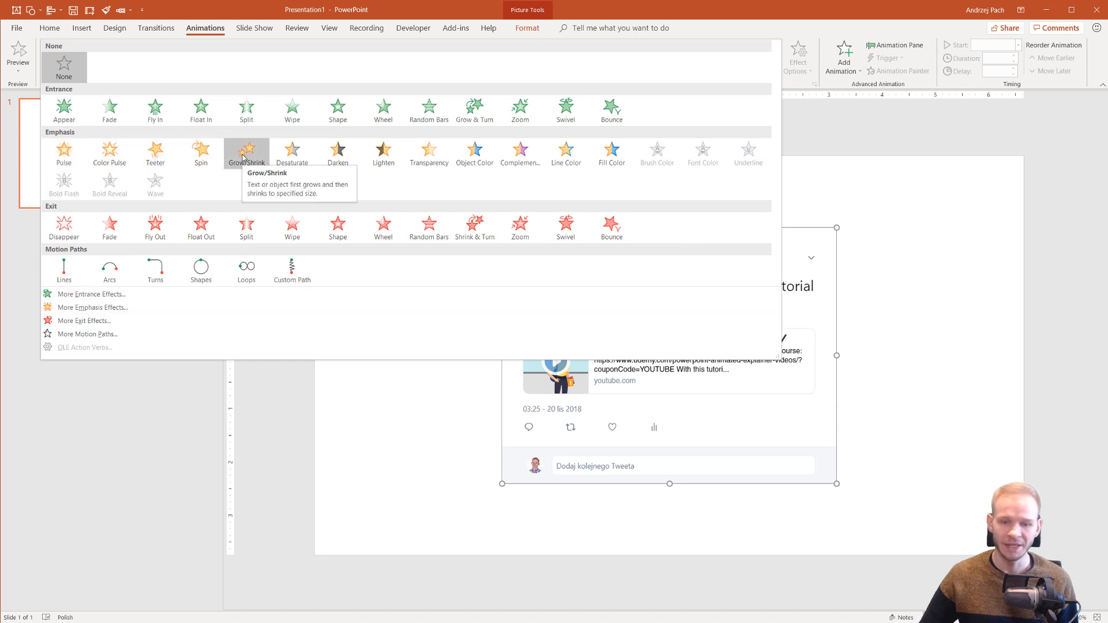
click(246, 152)
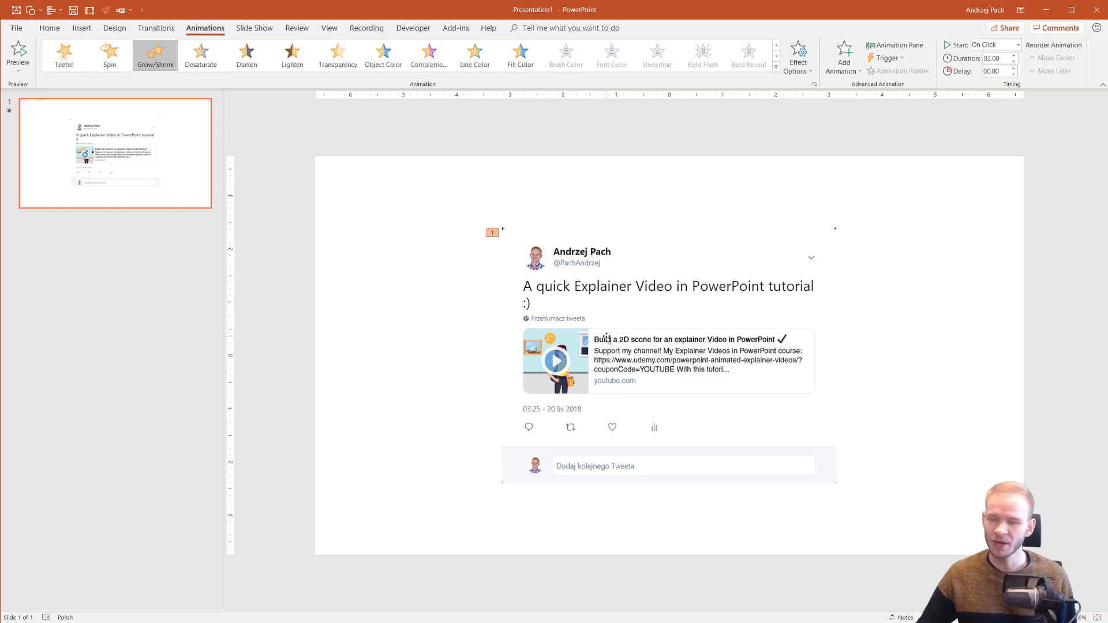
mouse_move(824, 307)
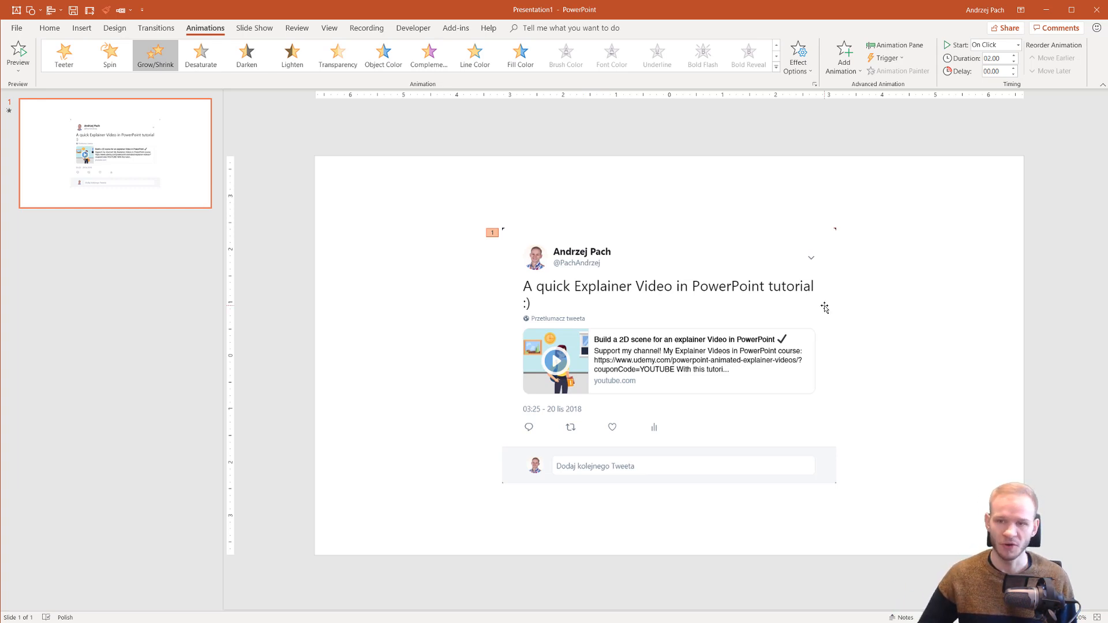
mouse_move(340, 312)
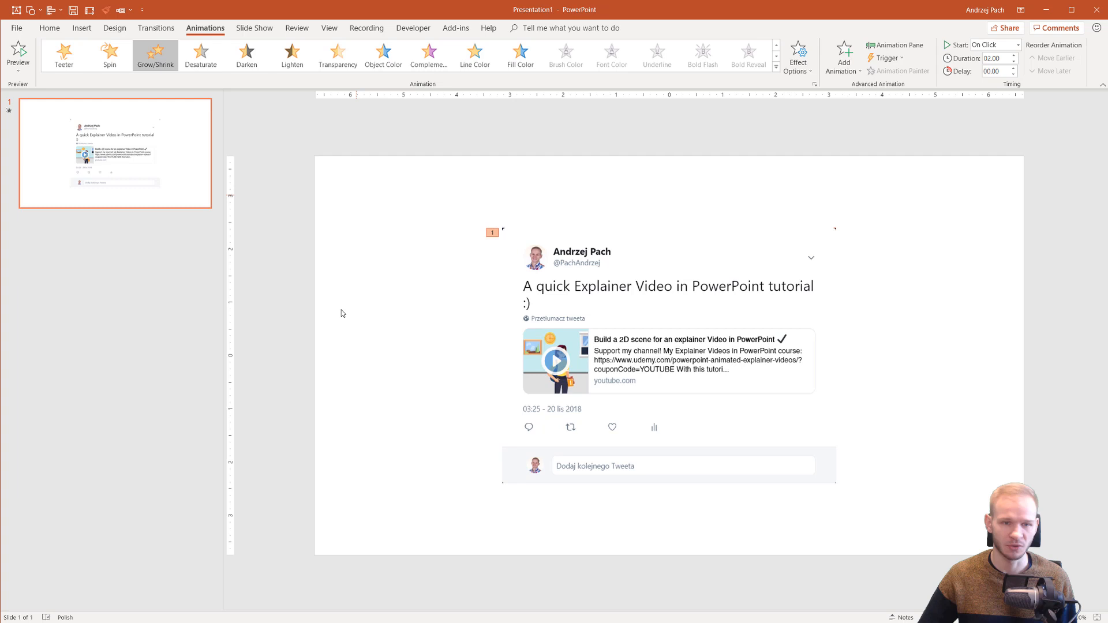
mouse_move(900, 44)
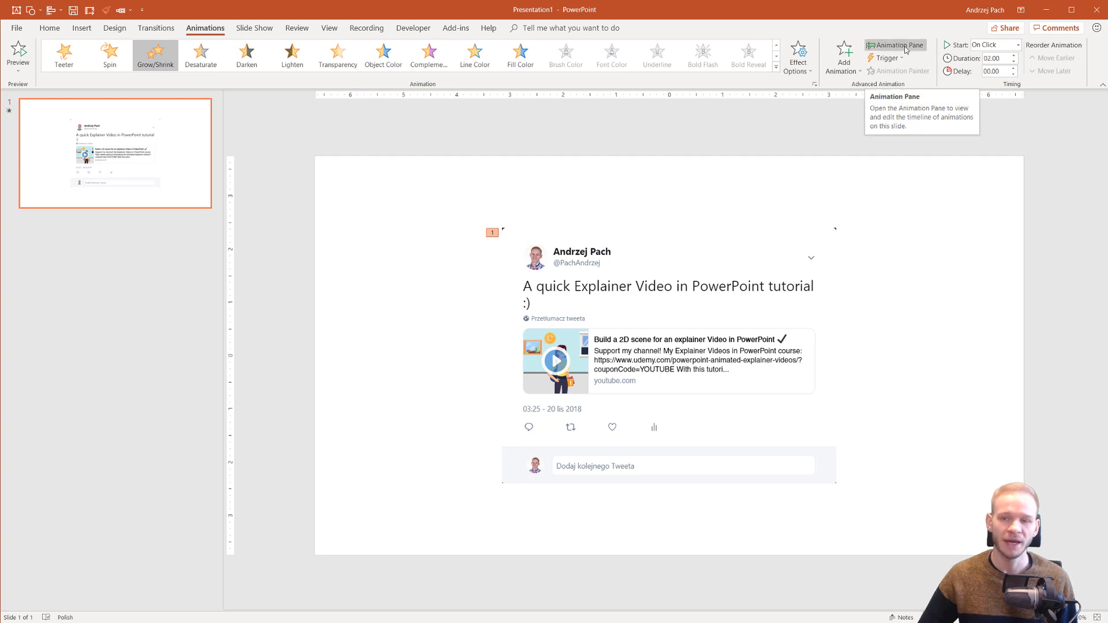
In the Animation Pane, set Grow/Shrink to Start With Previous and open its timing settings.
click(895, 45)
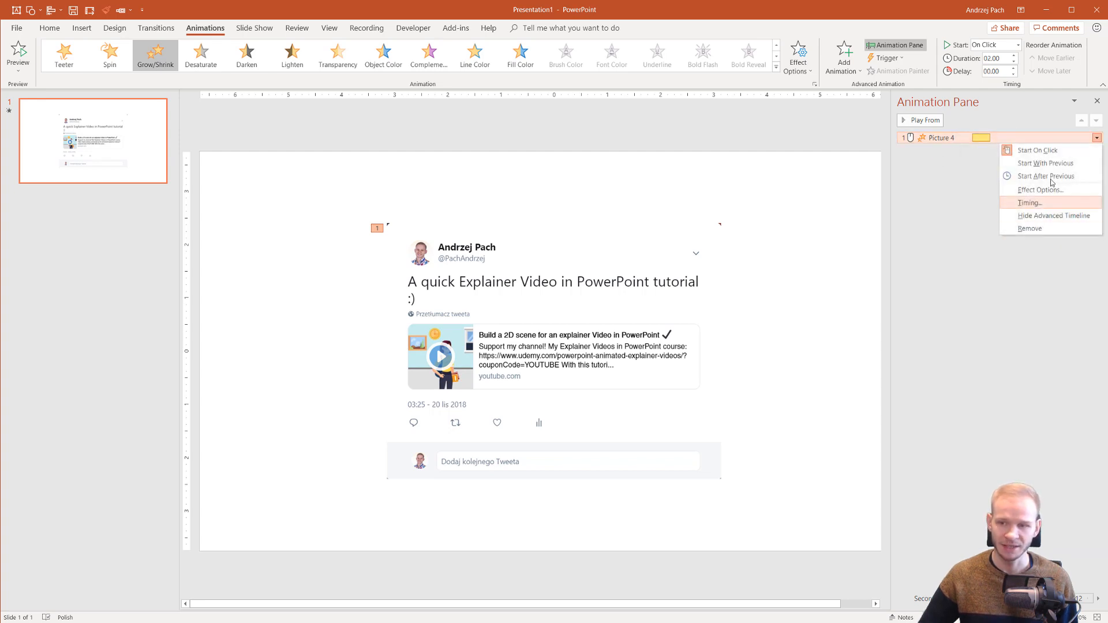
click(1045, 163)
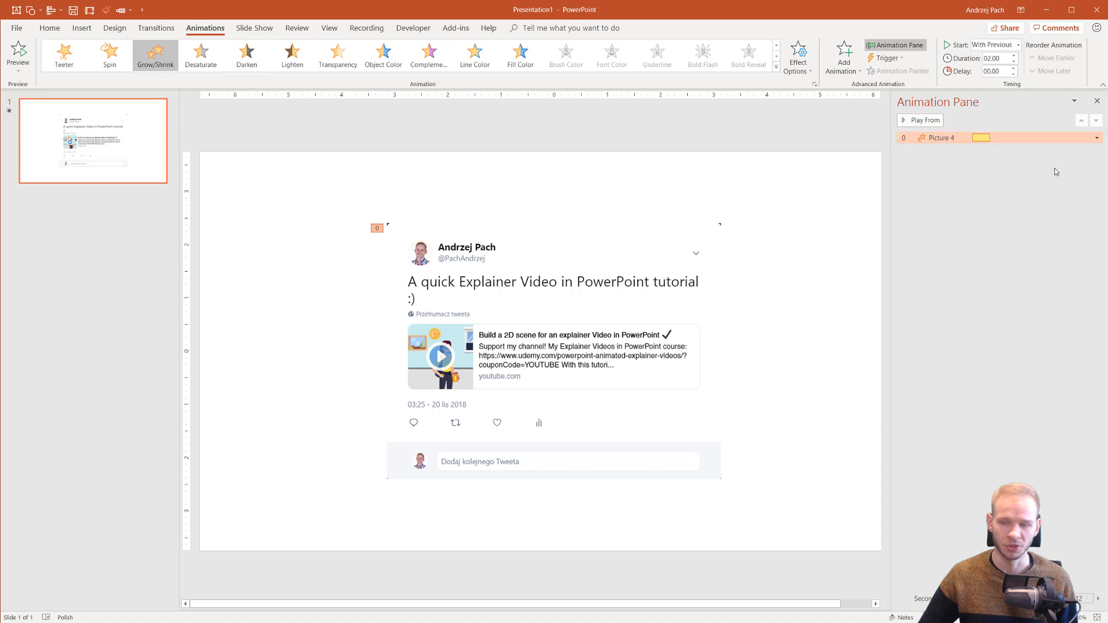
click(940, 138)
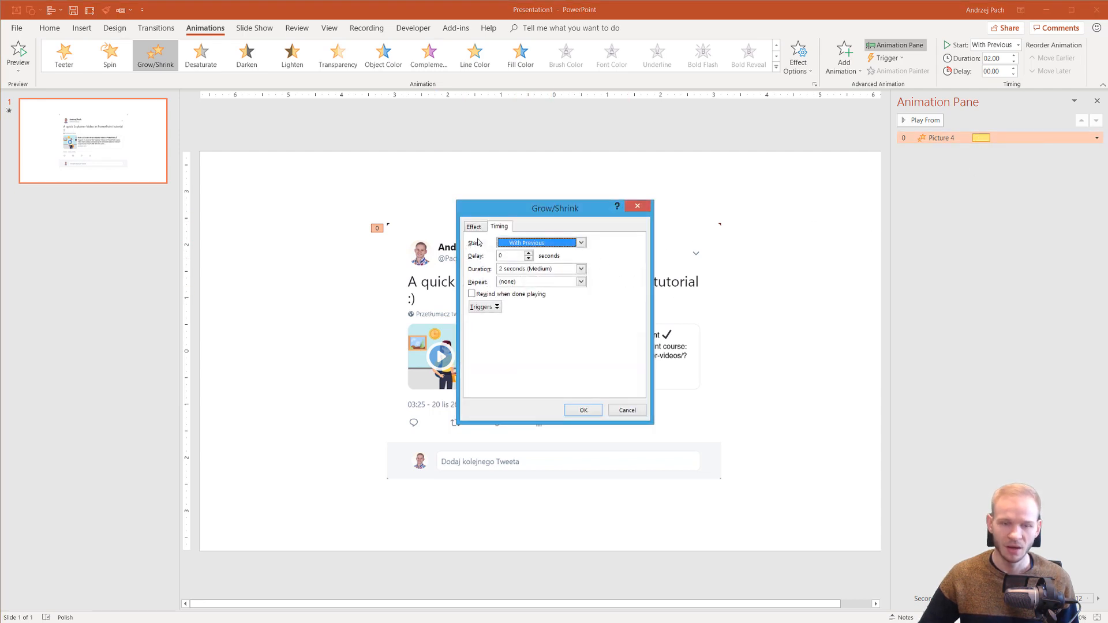
Set Grow/Shrink size to custom 110% with 0 sec smooth end, and confirm.
click(474, 227)
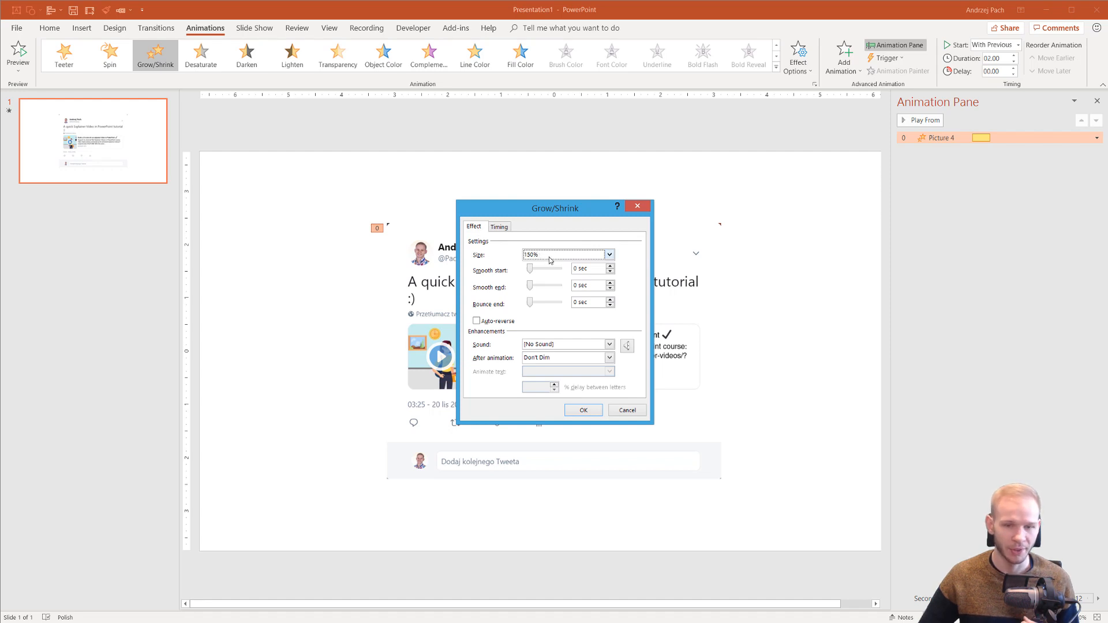
mouse_move(531, 263)
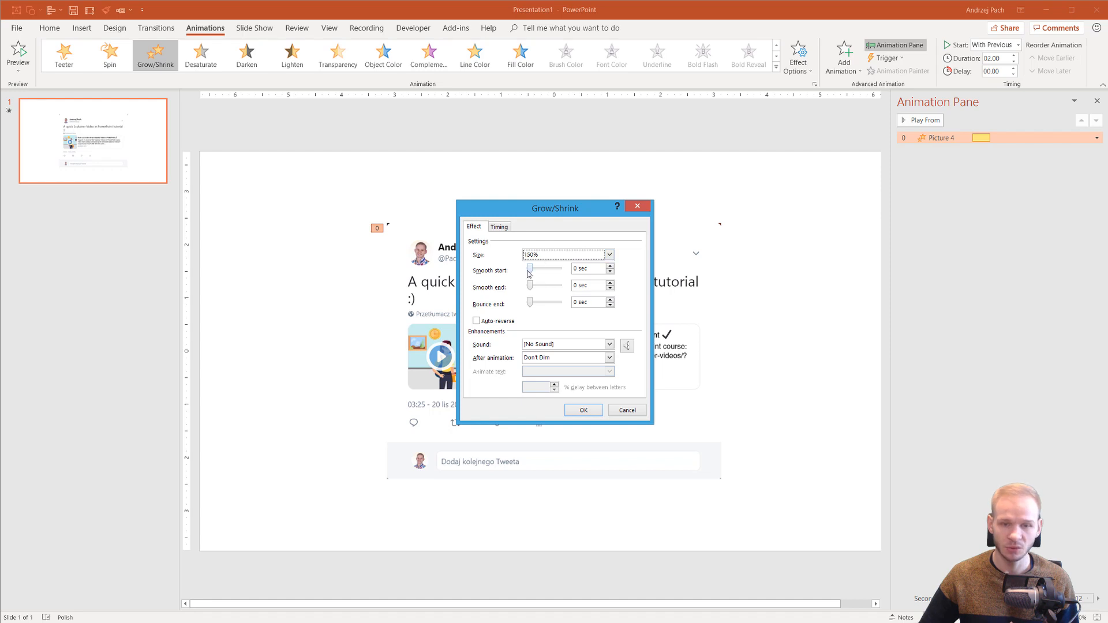
drag(530, 286, 544, 286)
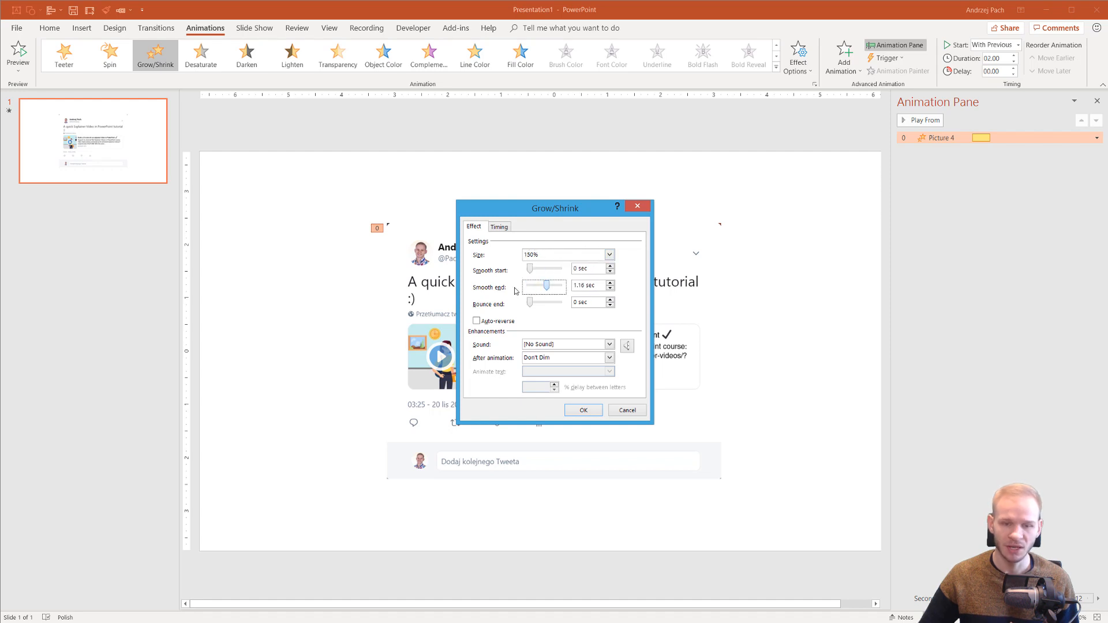
drag(552, 286, 529, 285)
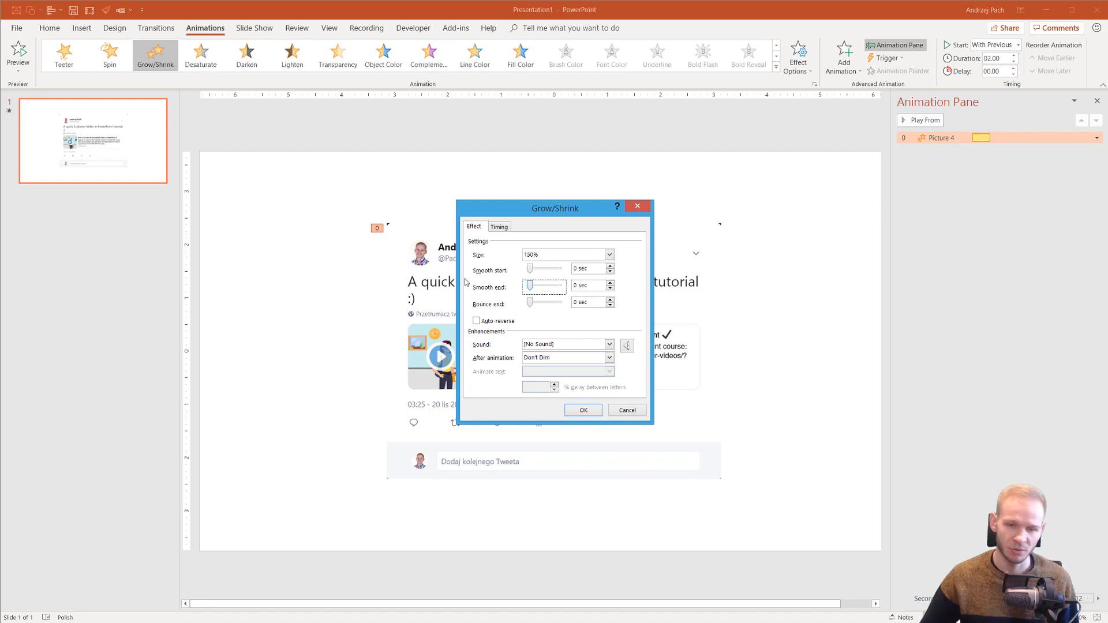
click(608, 255)
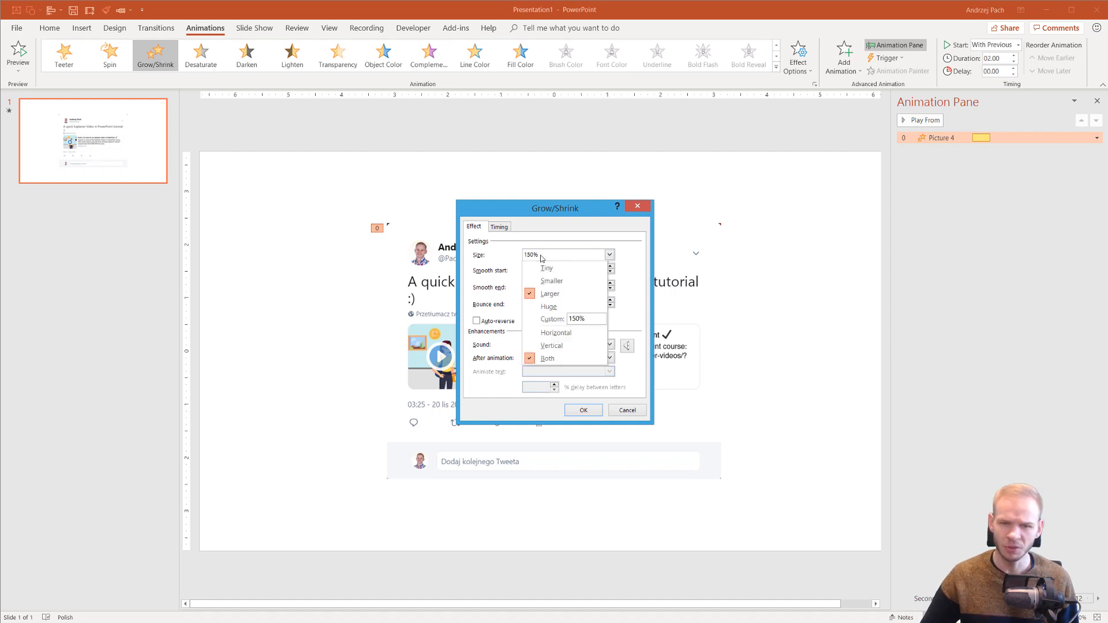
click(584, 319)
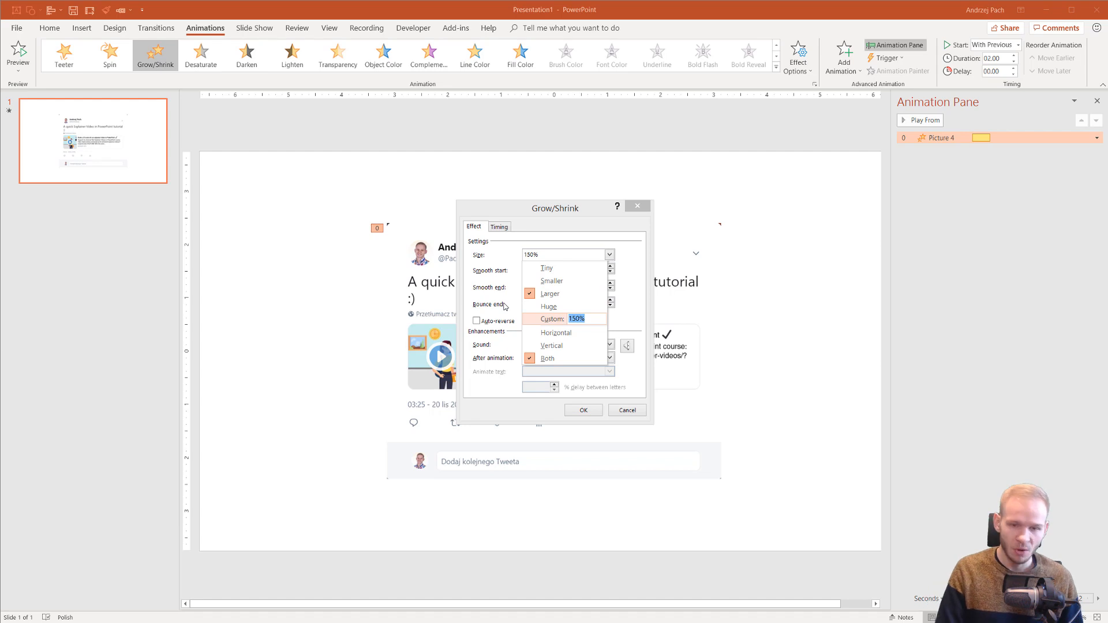
text(110)
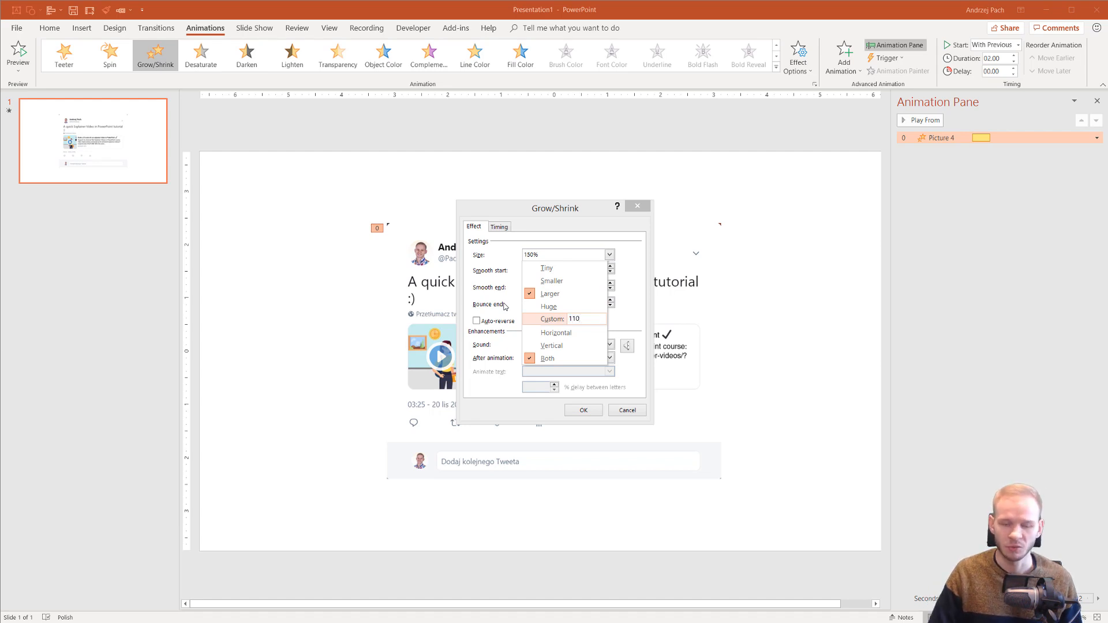
click(551, 318)
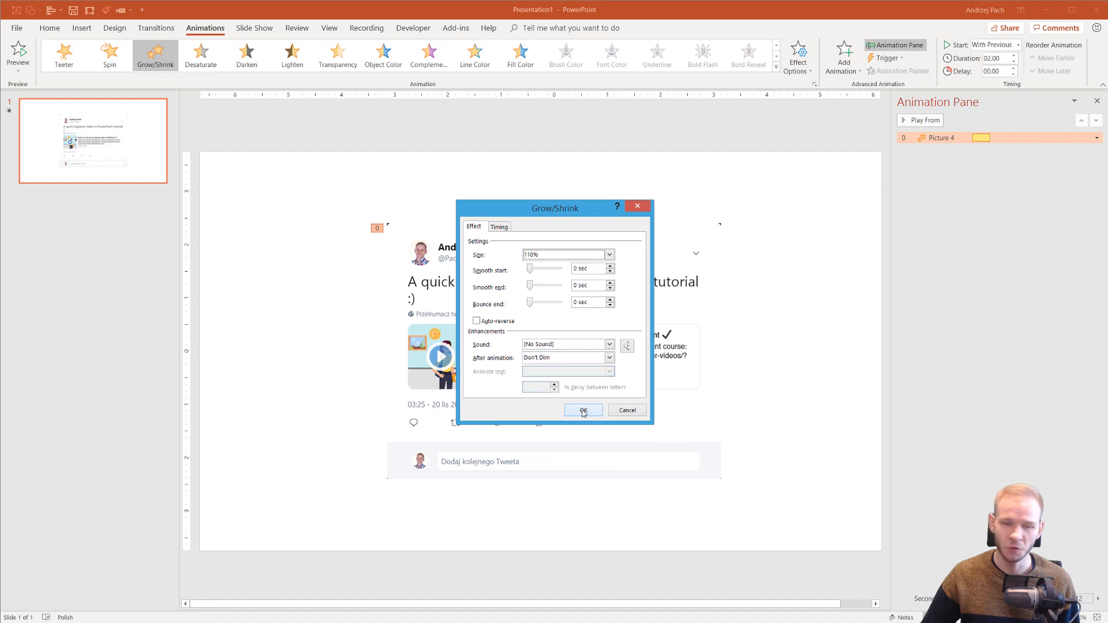
click(583, 411)
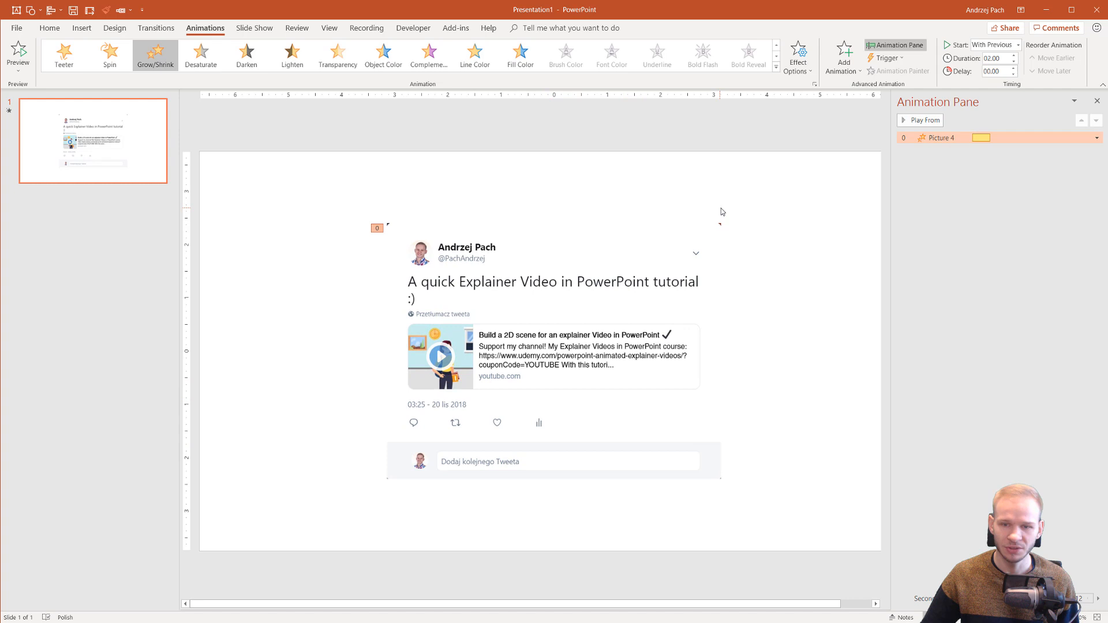
Increase the Grow/Shrink animation duration to 05.00 seconds.
click(919, 120)
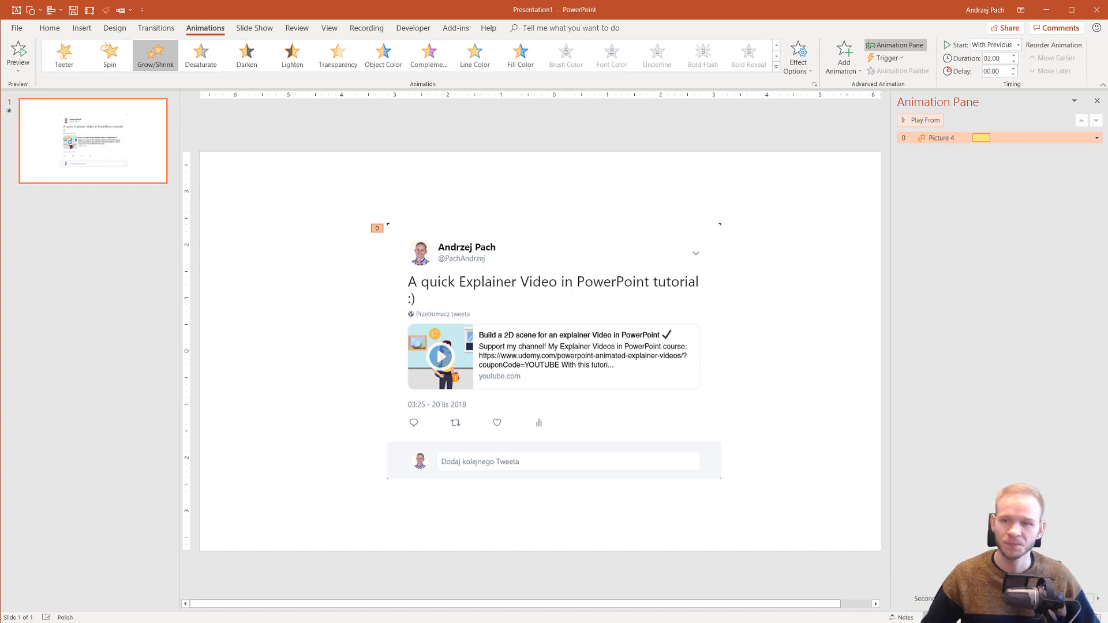
click(1013, 56)
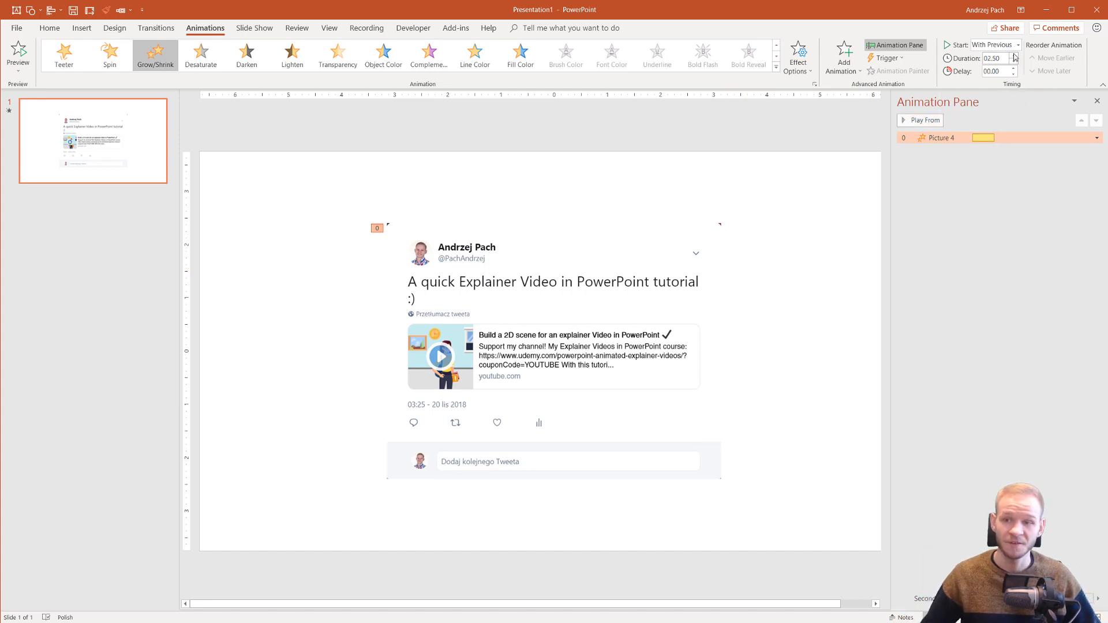
click(1015, 56)
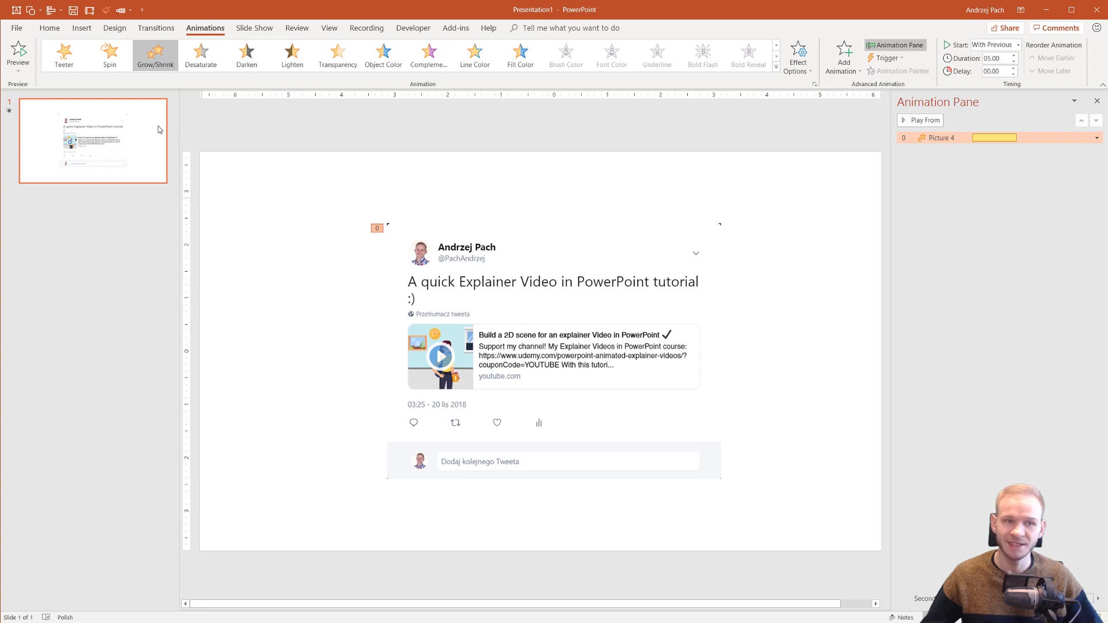
Turn off On Mouse Click and advance the slide automatically after 00:00.00.
click(155, 28)
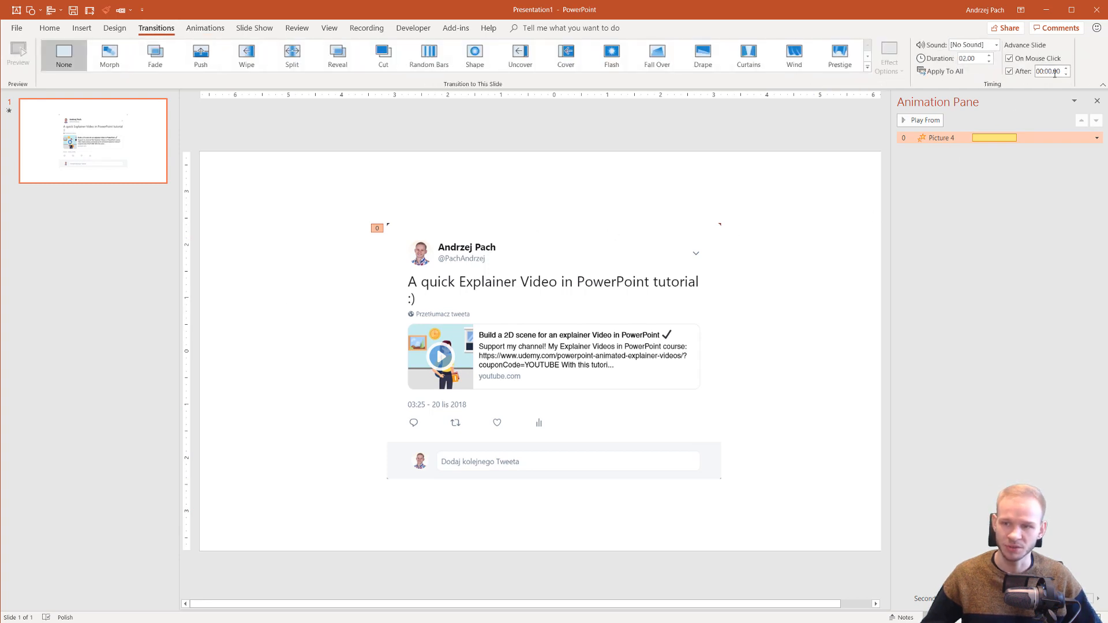
click(1010, 58)
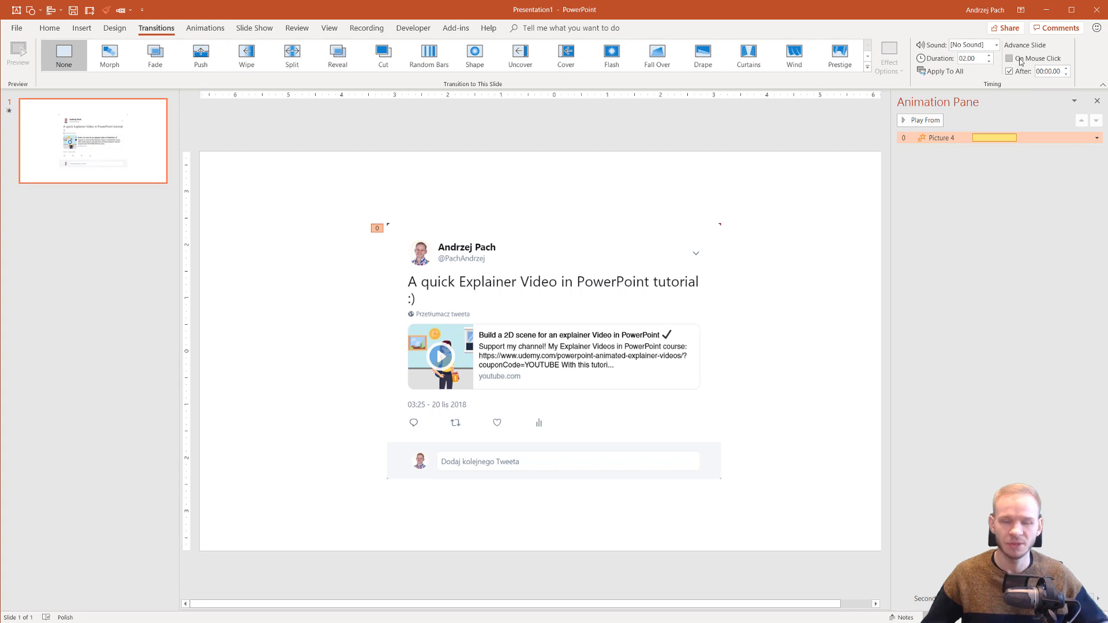
click(1010, 59)
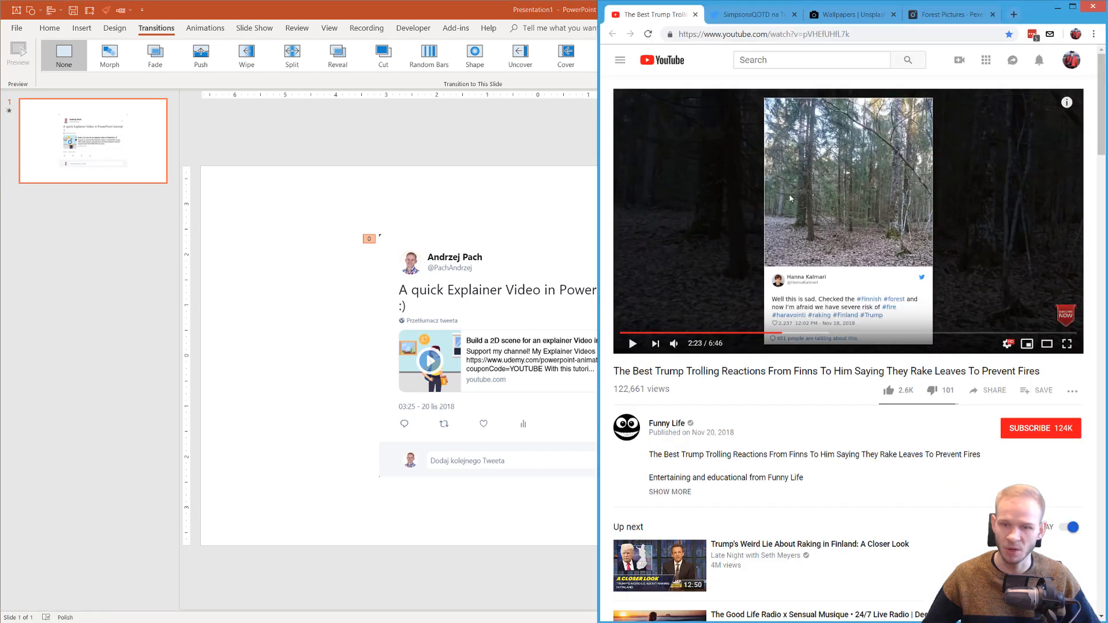
mouse_move(677, 194)
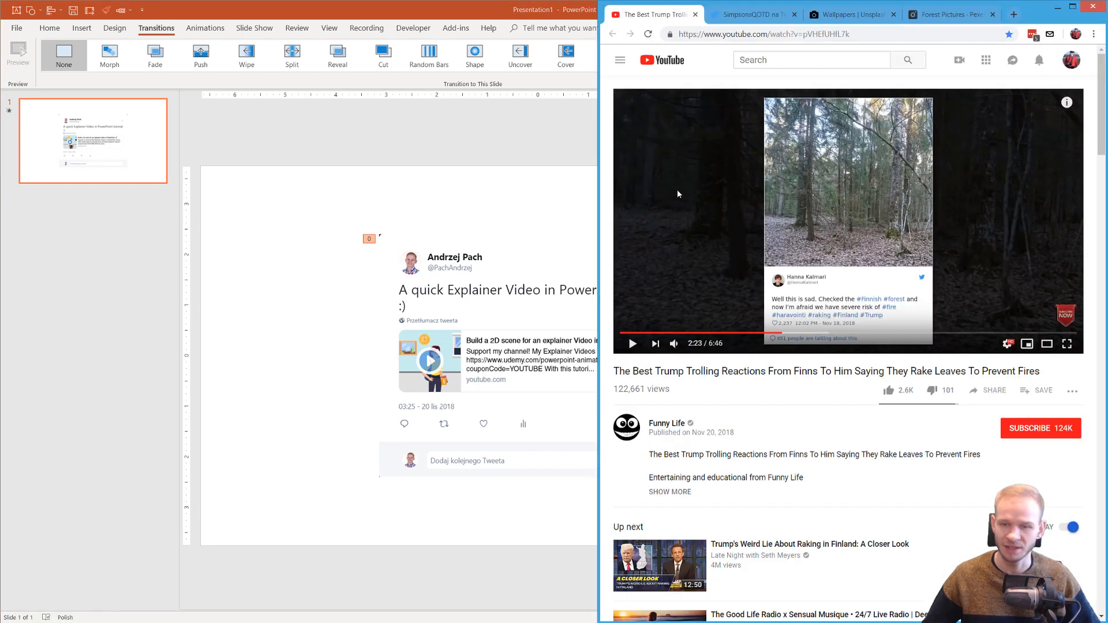
click(632, 344)
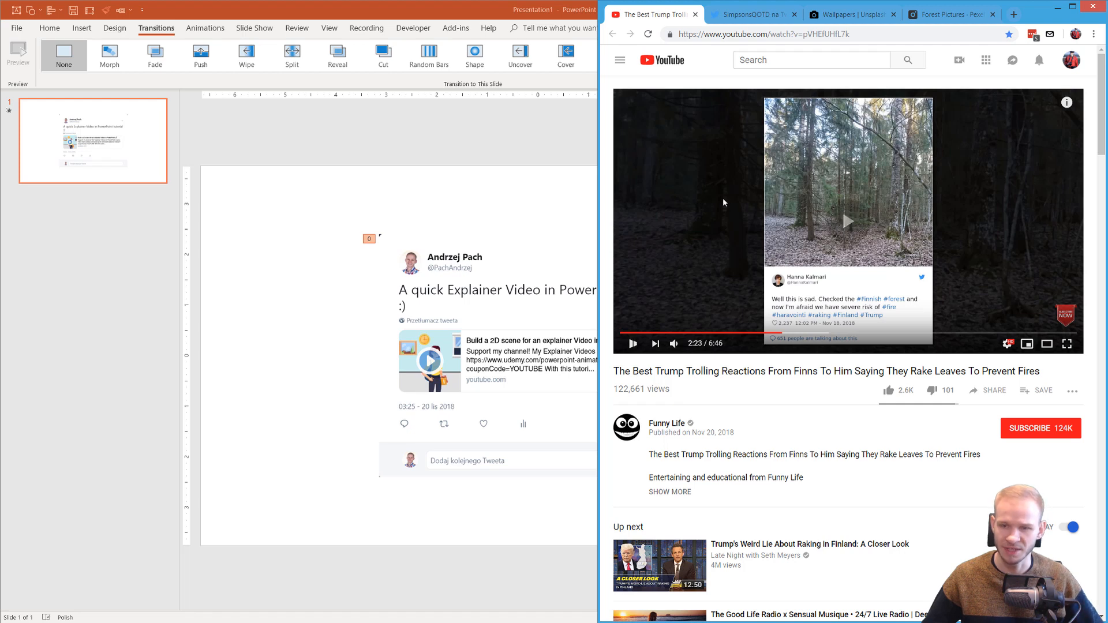
click(847, 221)
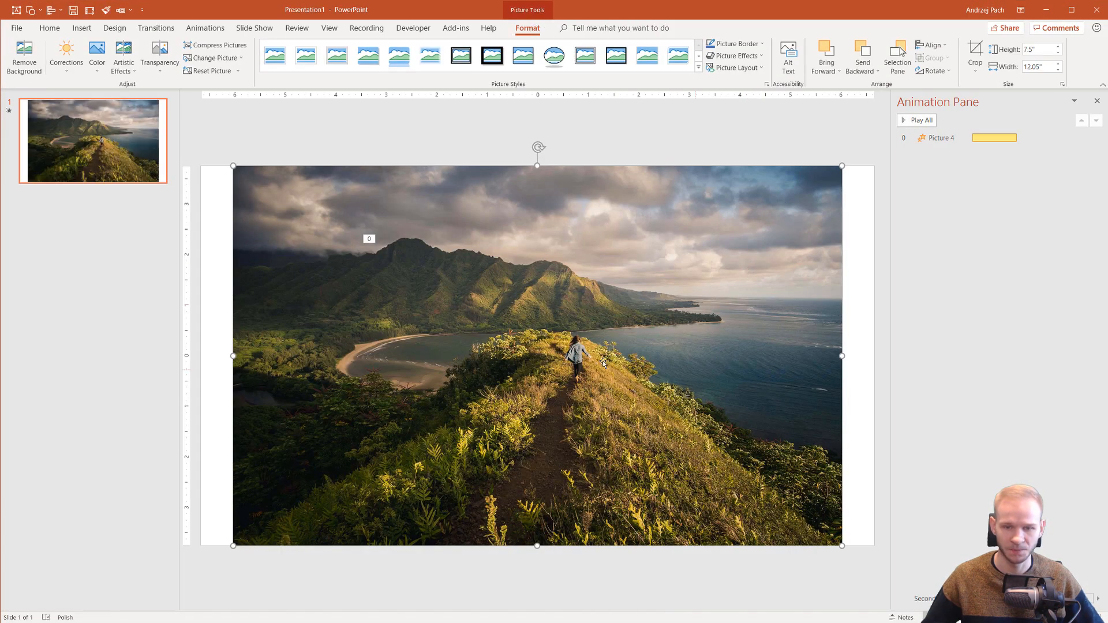
Send the mountain photo to the back and resize it to fill the slide.
right_click(602, 363)
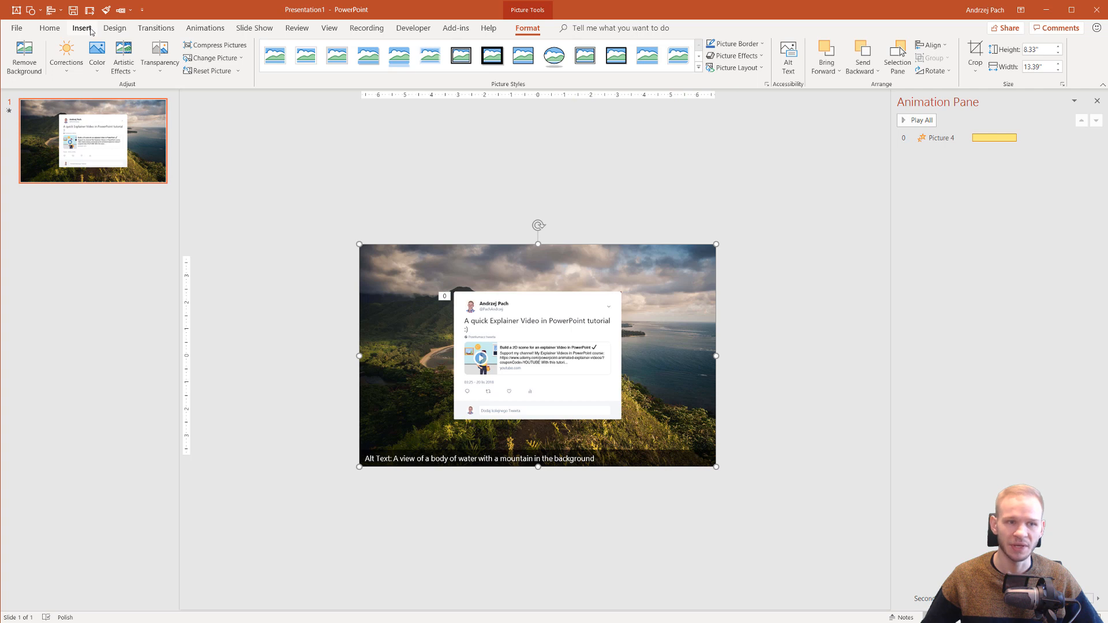
Draw a rectangle over the photo, fill it black, and open its formatting options.
click(211, 56)
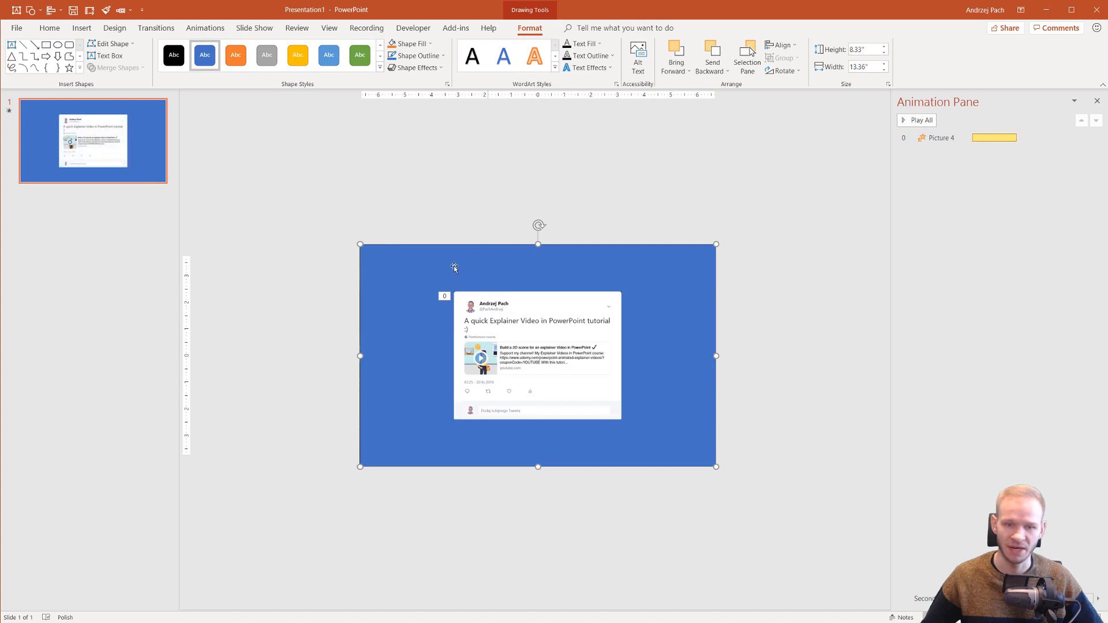
click(411, 44)
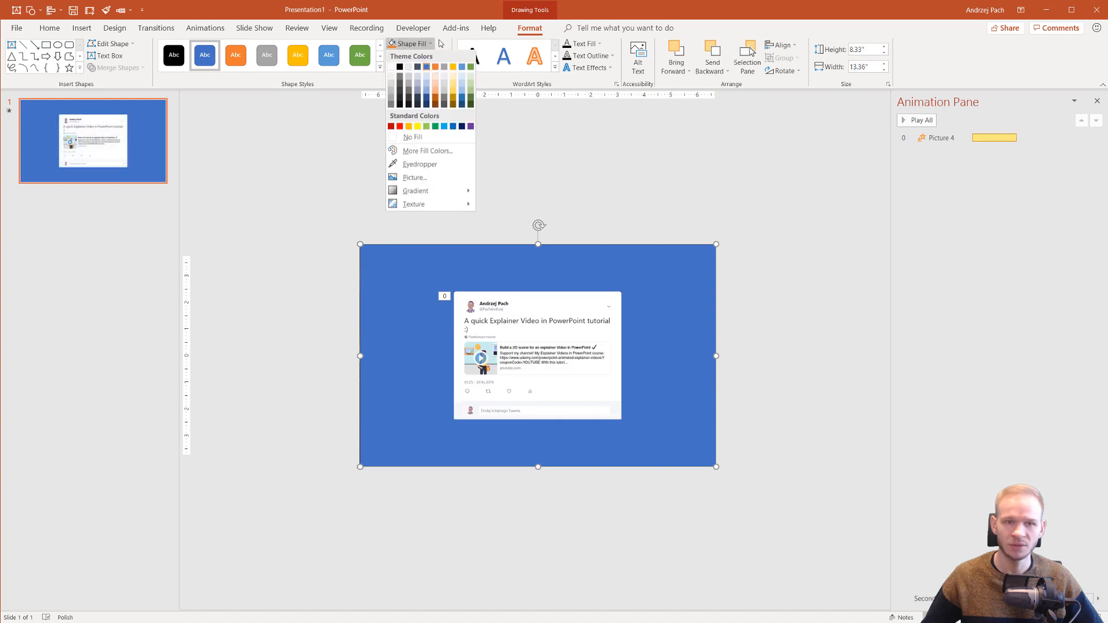
click(400, 66)
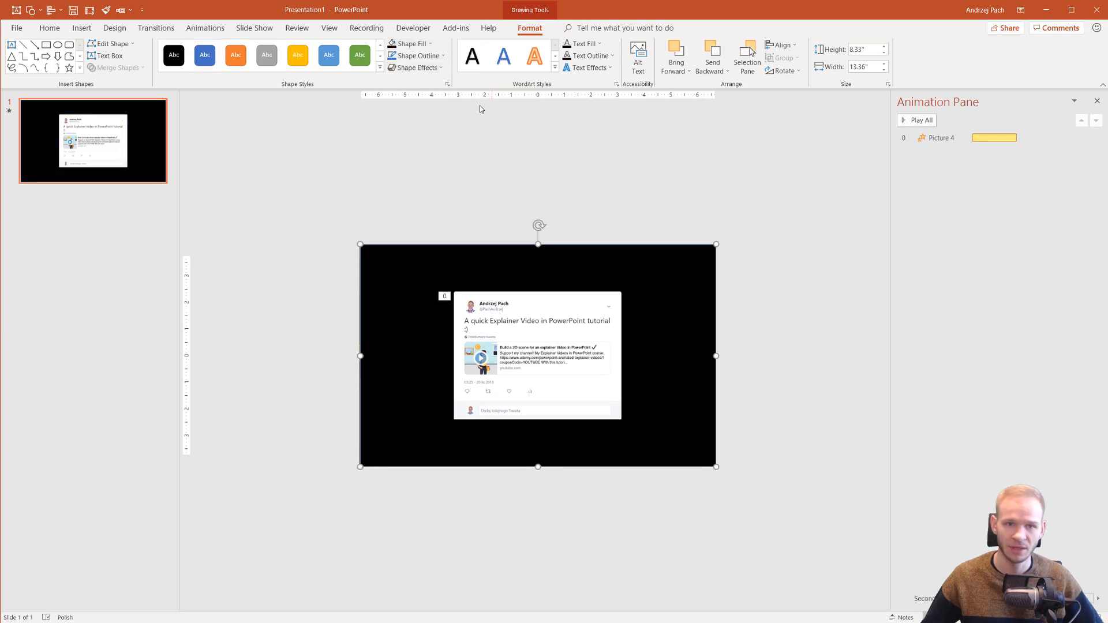
right_click(537, 353)
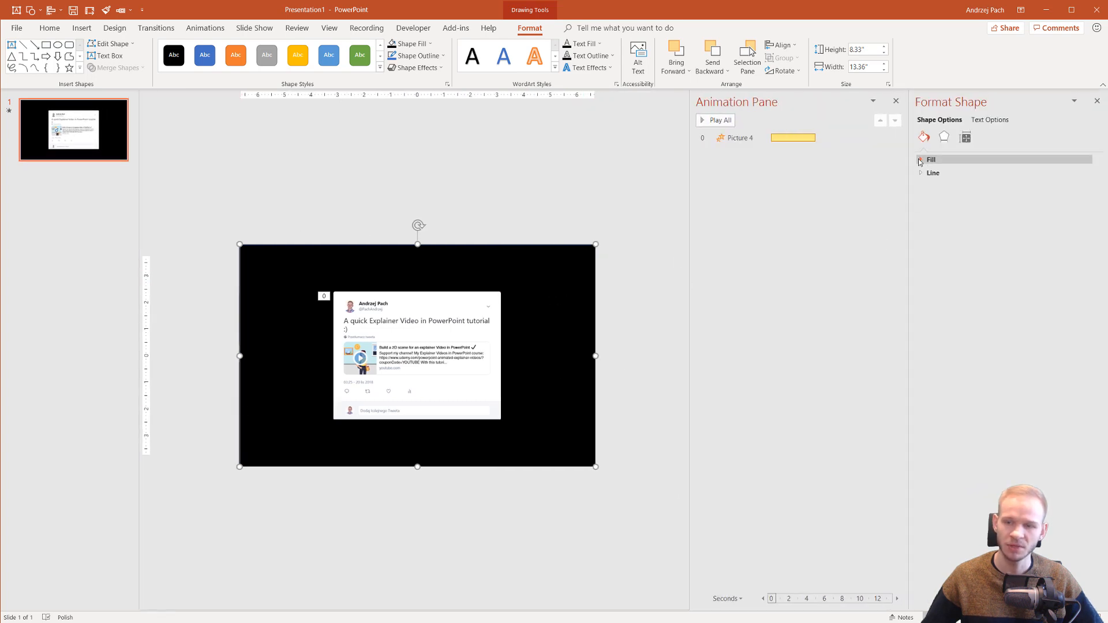
Set the black rectangle's fill transparency to 37%.
click(930, 159)
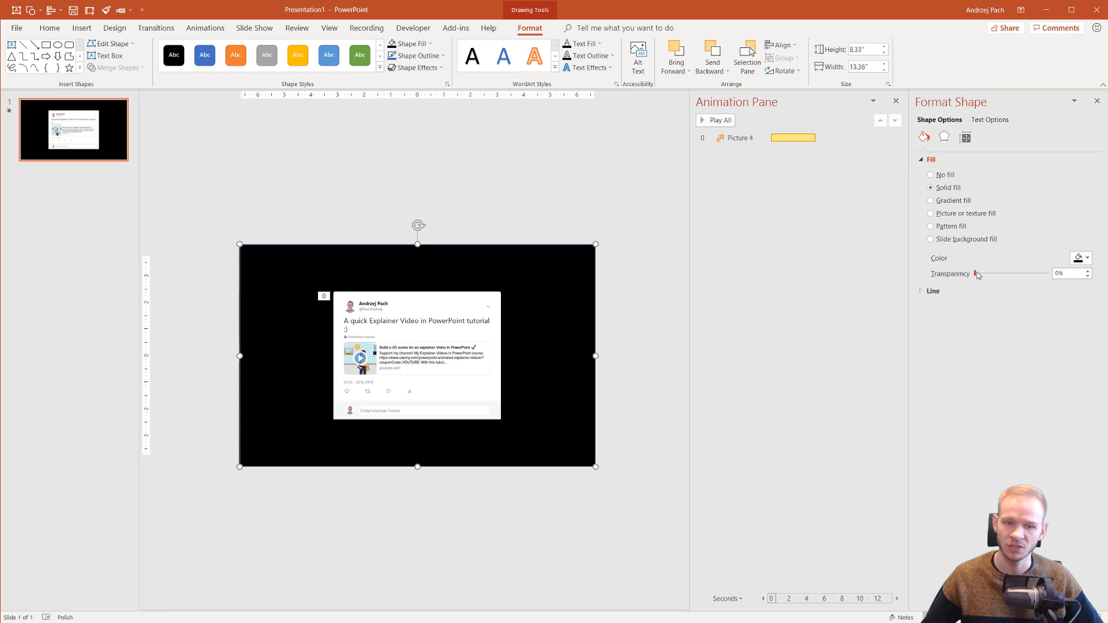
drag(975, 273, 1000, 274)
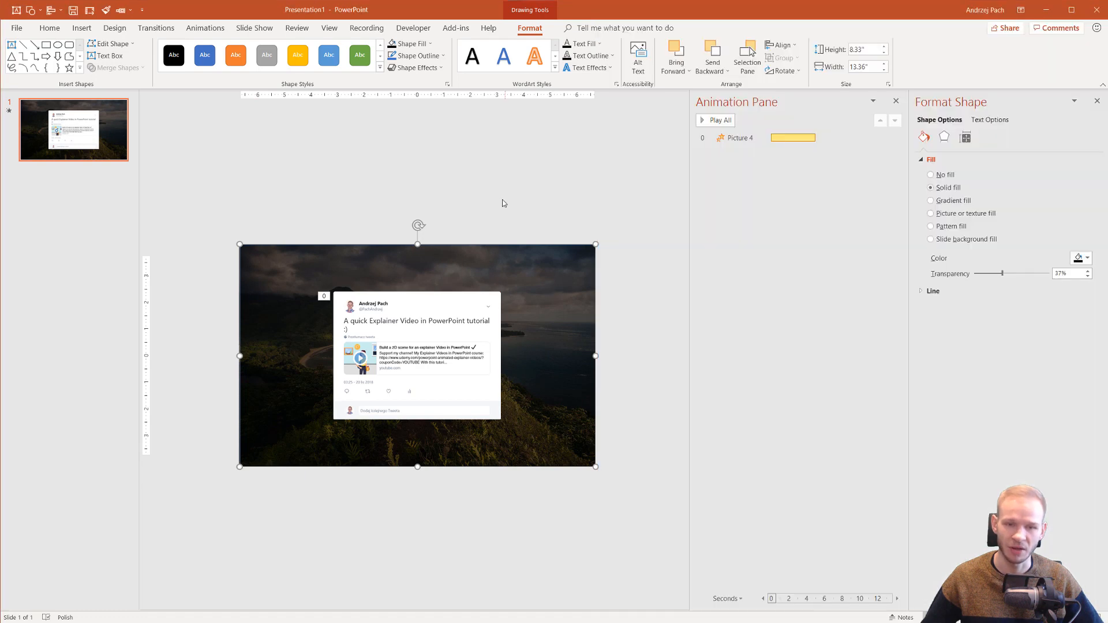
mouse_move(566, 403)
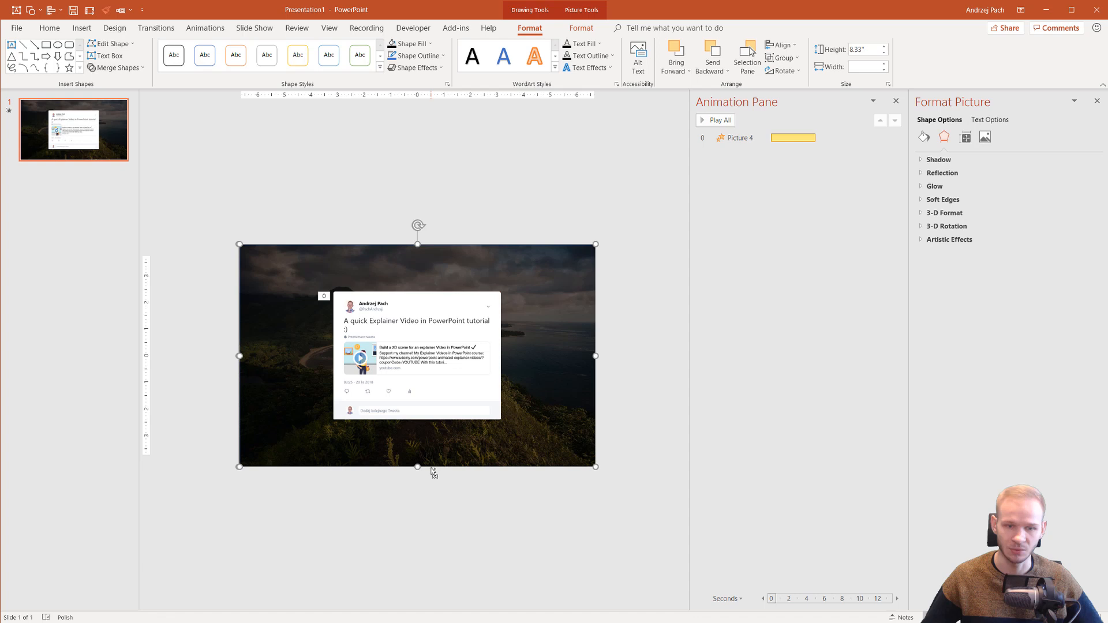
Group the photo with its dark overlay and realign the group on the slide.
right_click(432, 472)
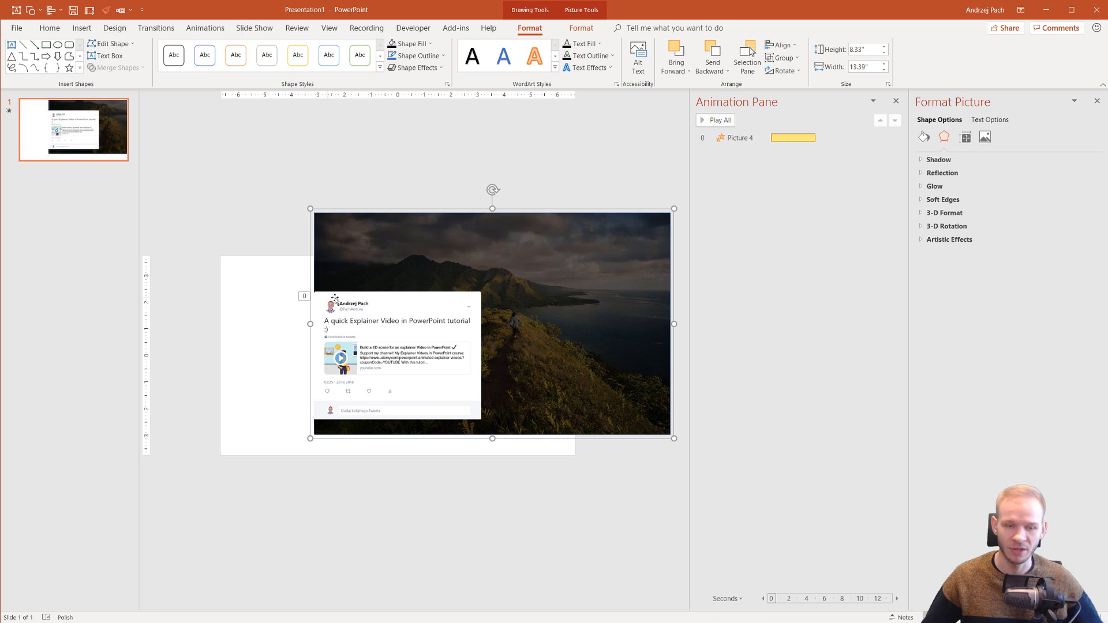
drag(492, 323, 417, 355)
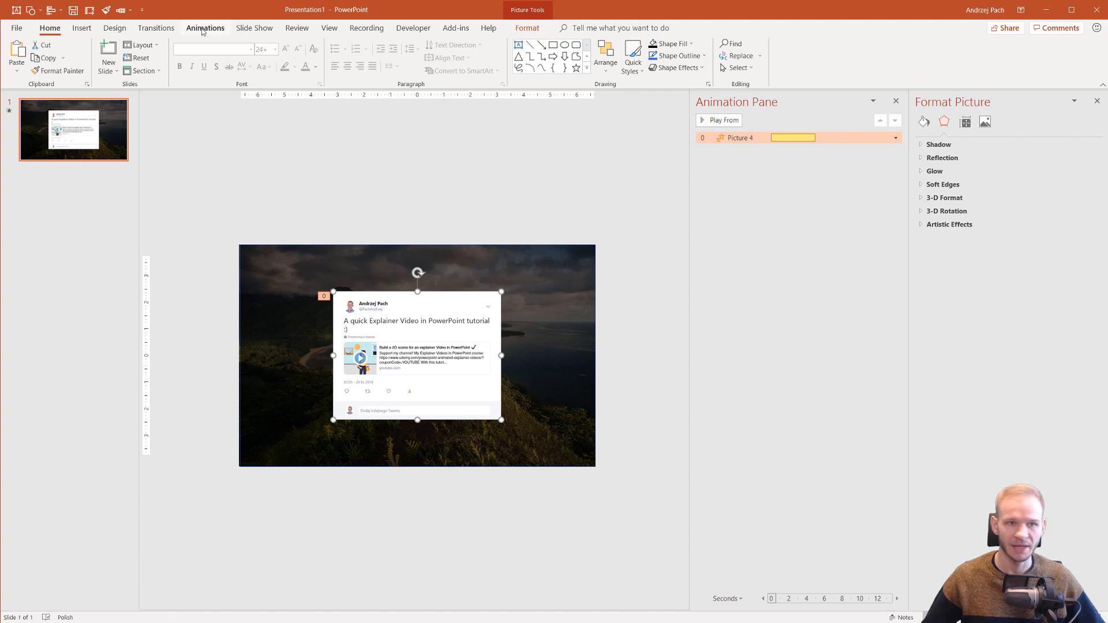
Select the grouped photo background on the Animations tab to animate it.
click(205, 28)
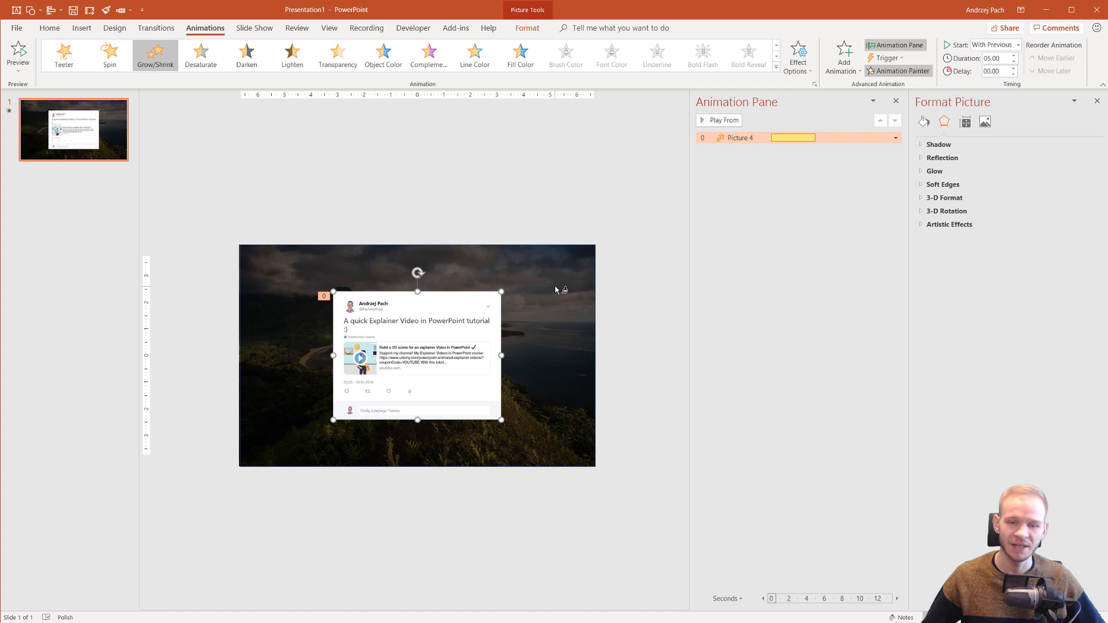
click(718, 119)
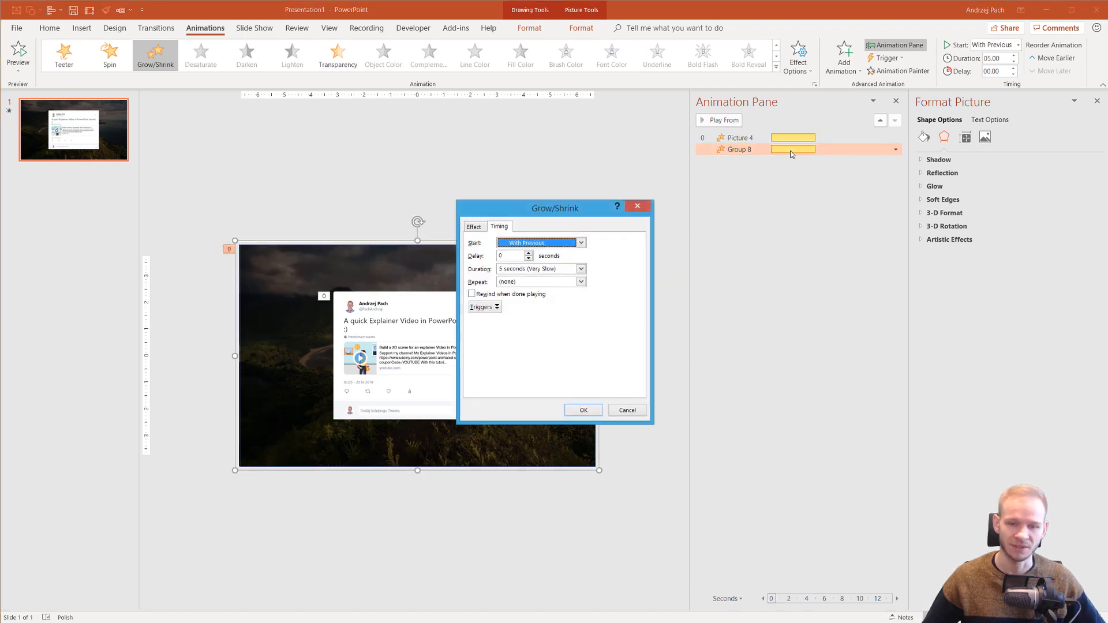
Set the Grow/Shrink size on the Effect tab, confirm it, and reselect the background group.
click(473, 226)
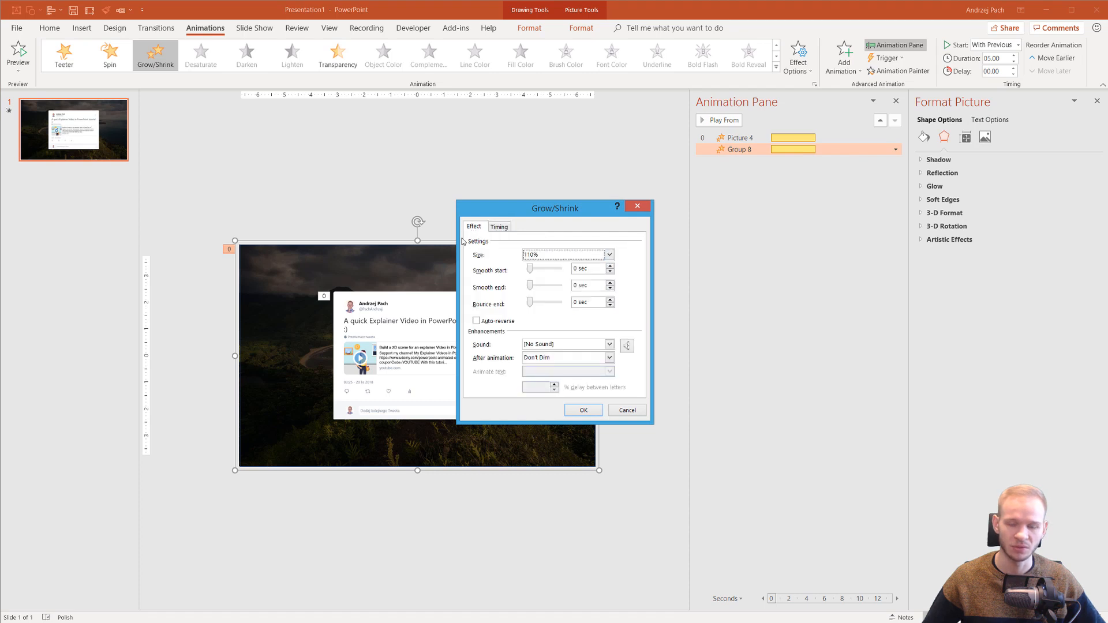
click(608, 255)
text(90)
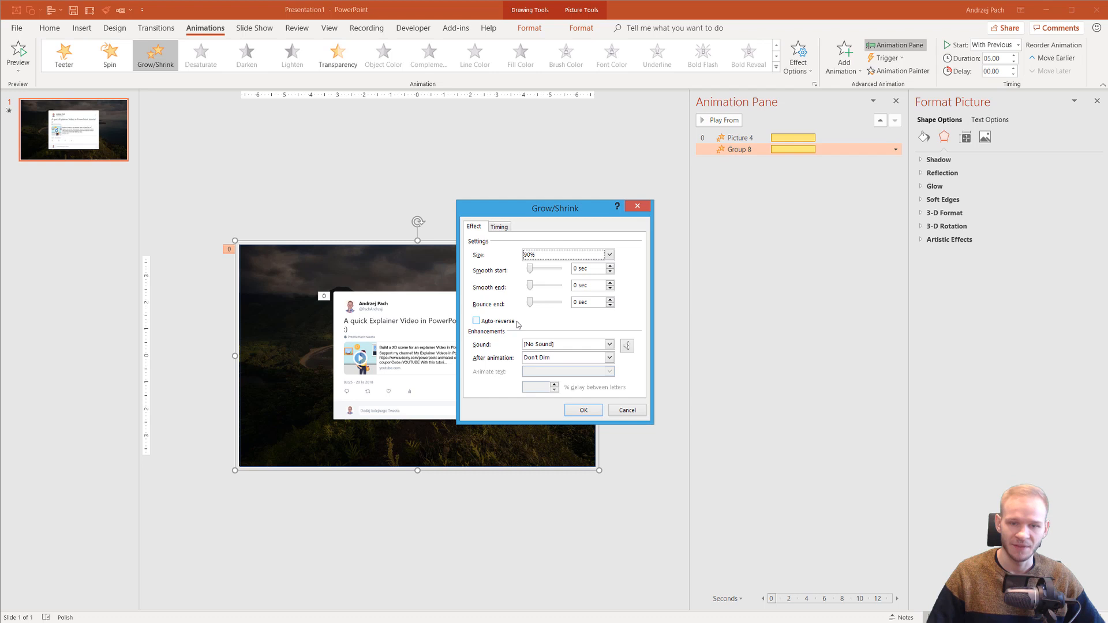
click(582, 410)
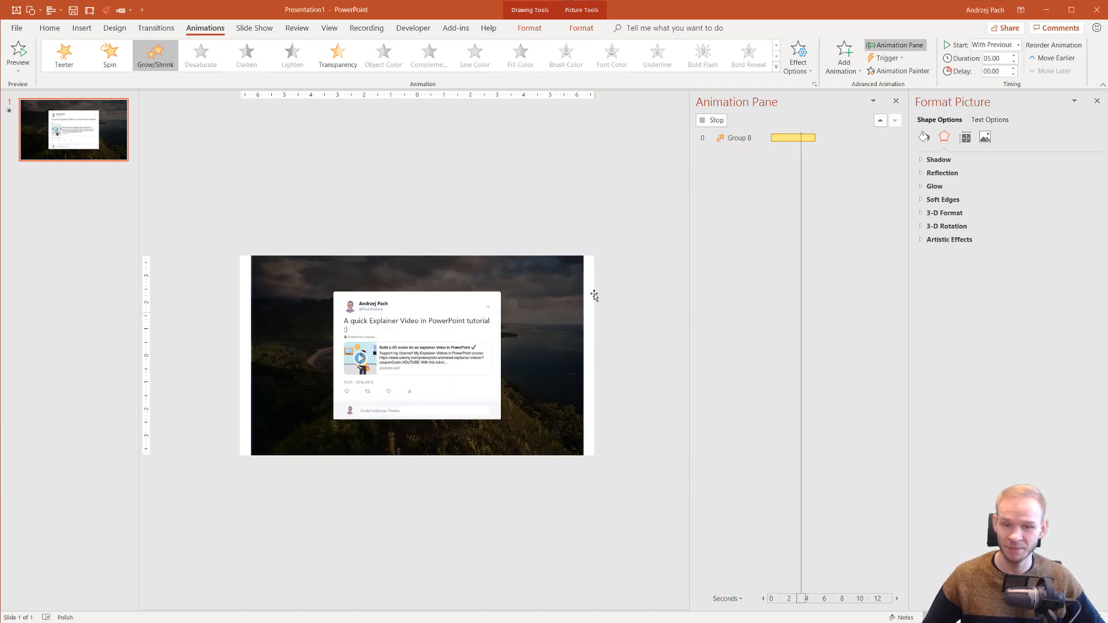
click(417, 353)
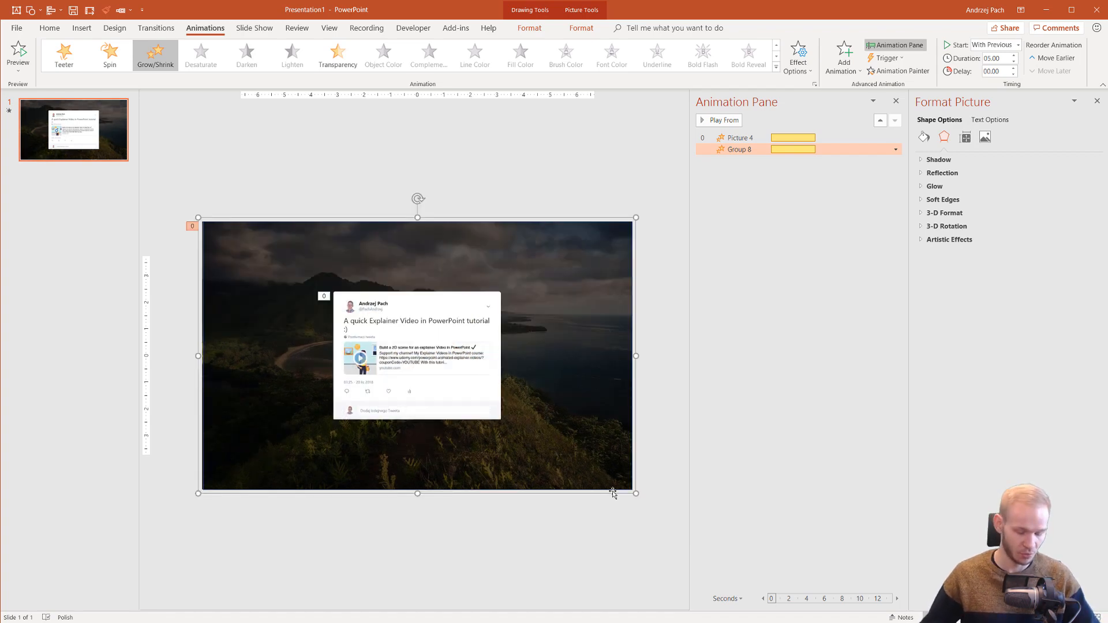
Apply a custom Grow/Shrink size of 10% to the background group.
key(F5)
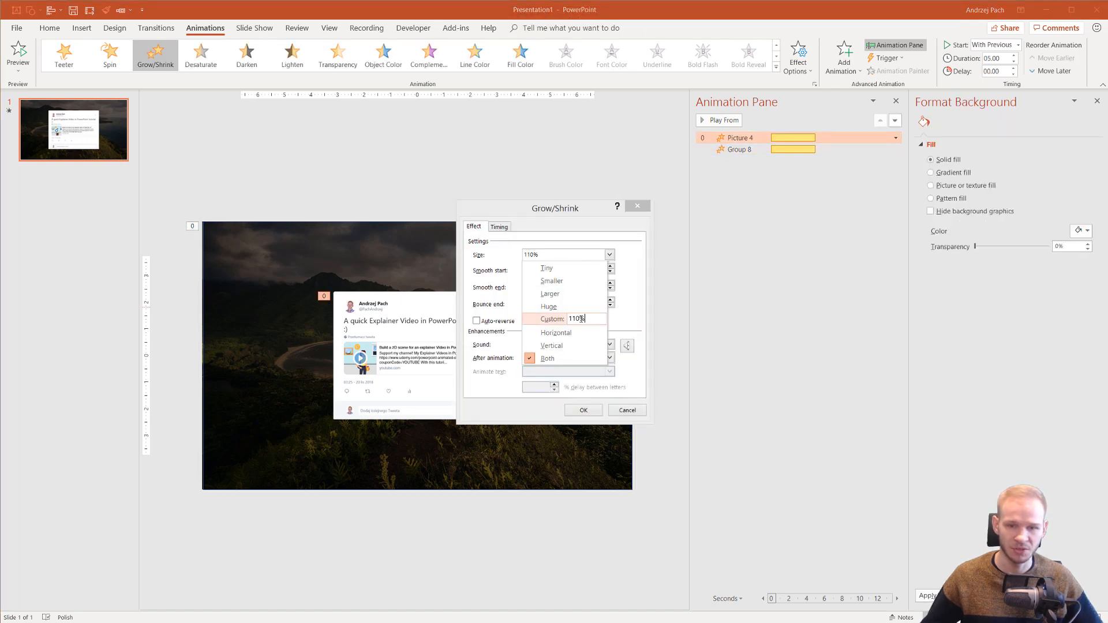
text(10%)
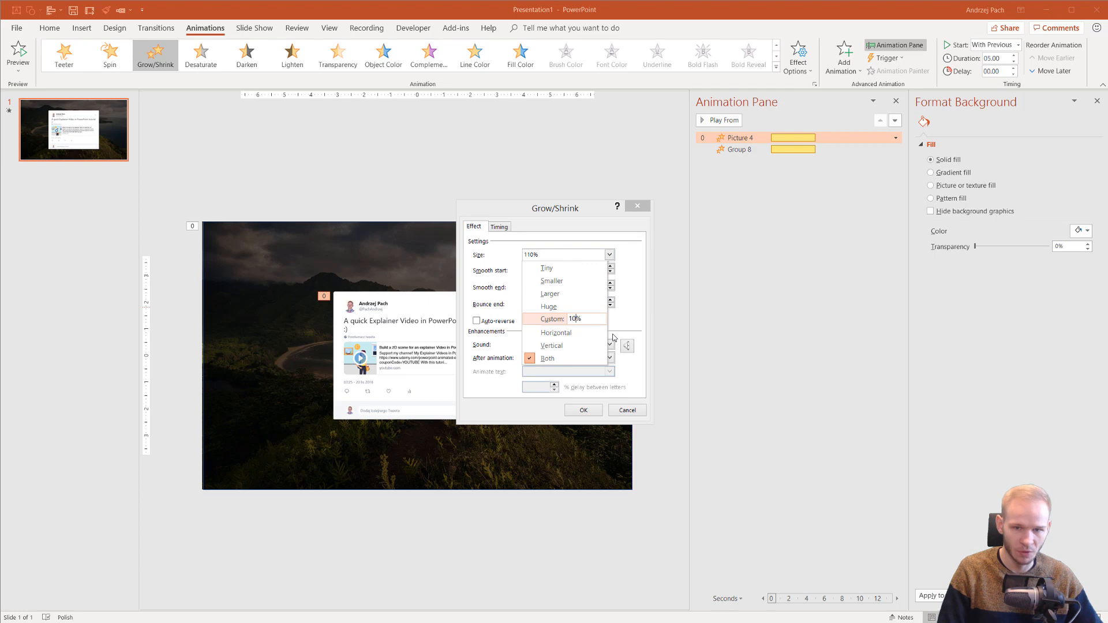
click(582, 410)
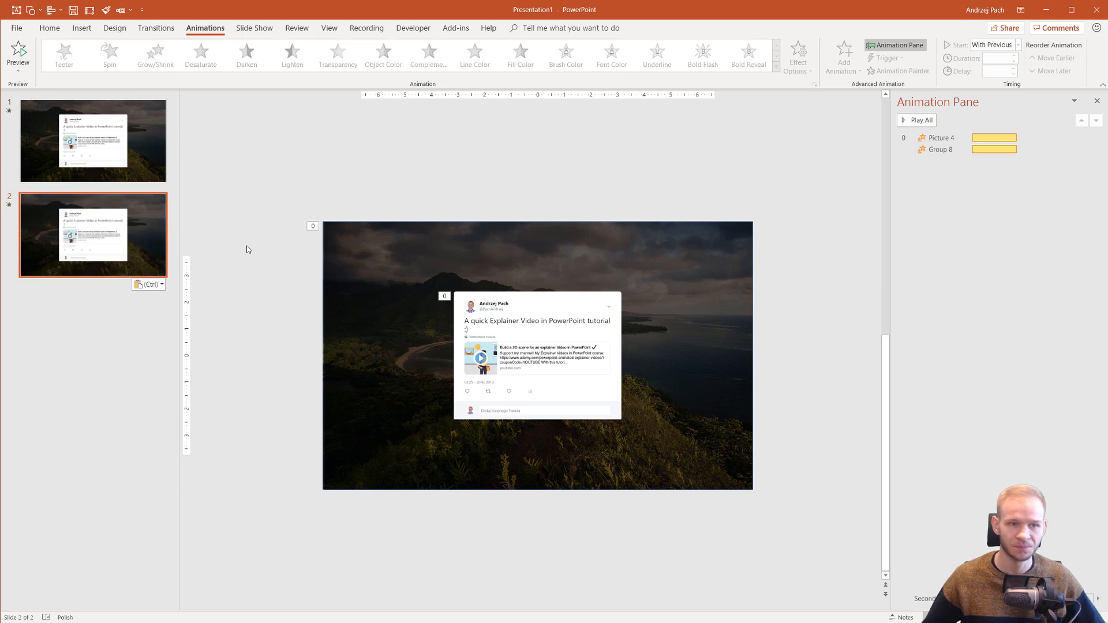
Give slide 2 a Wipe transition and select its tweet screenshot.
click(155, 27)
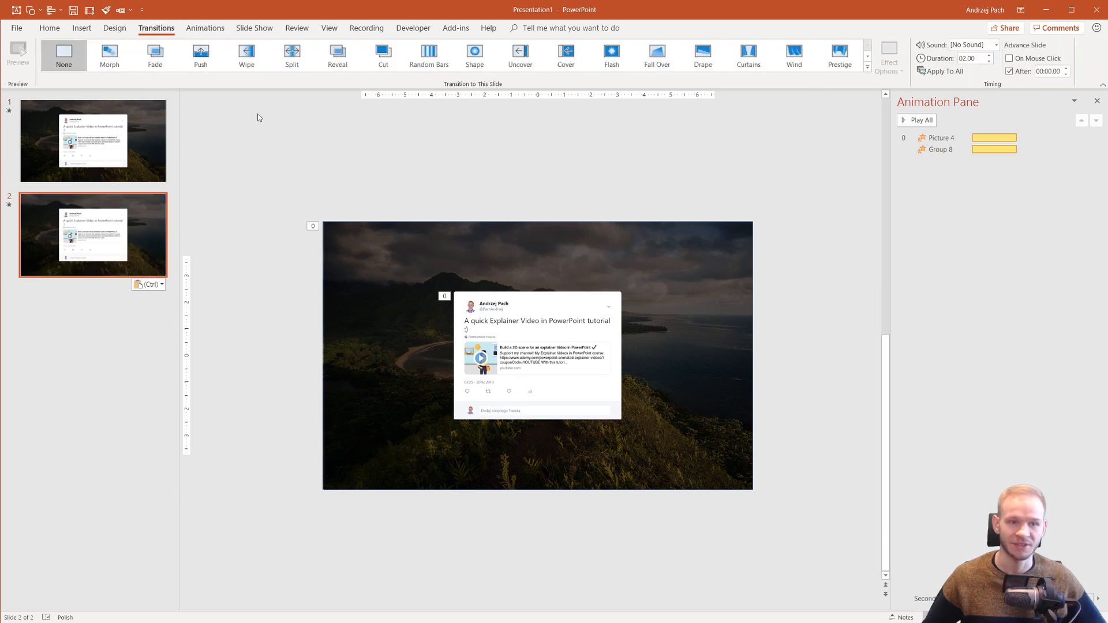
click(246, 55)
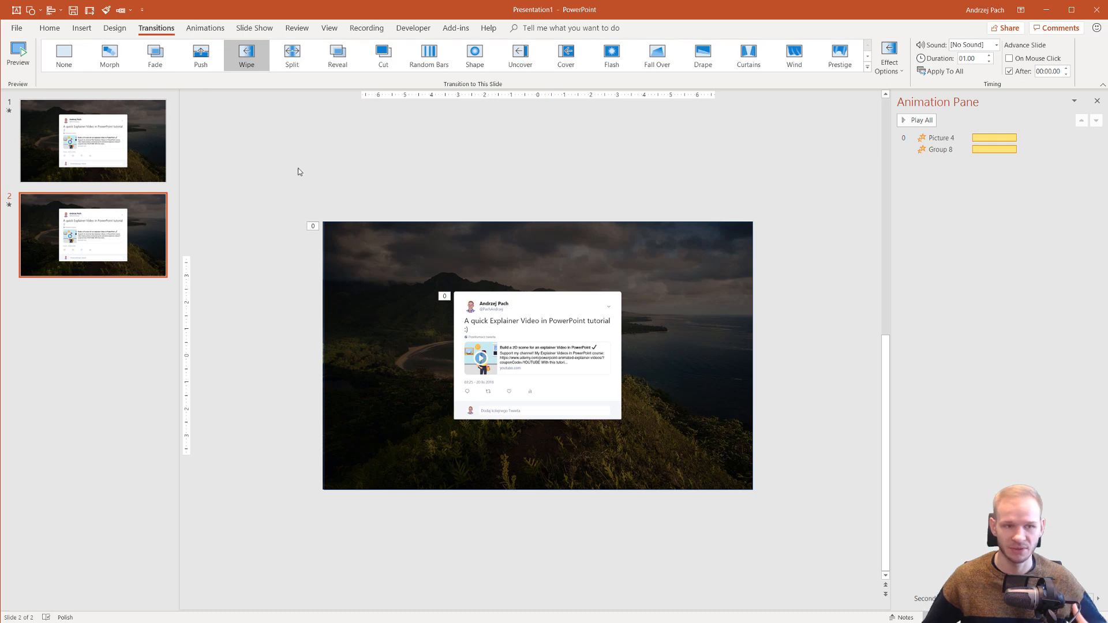
mouse_move(144, 297)
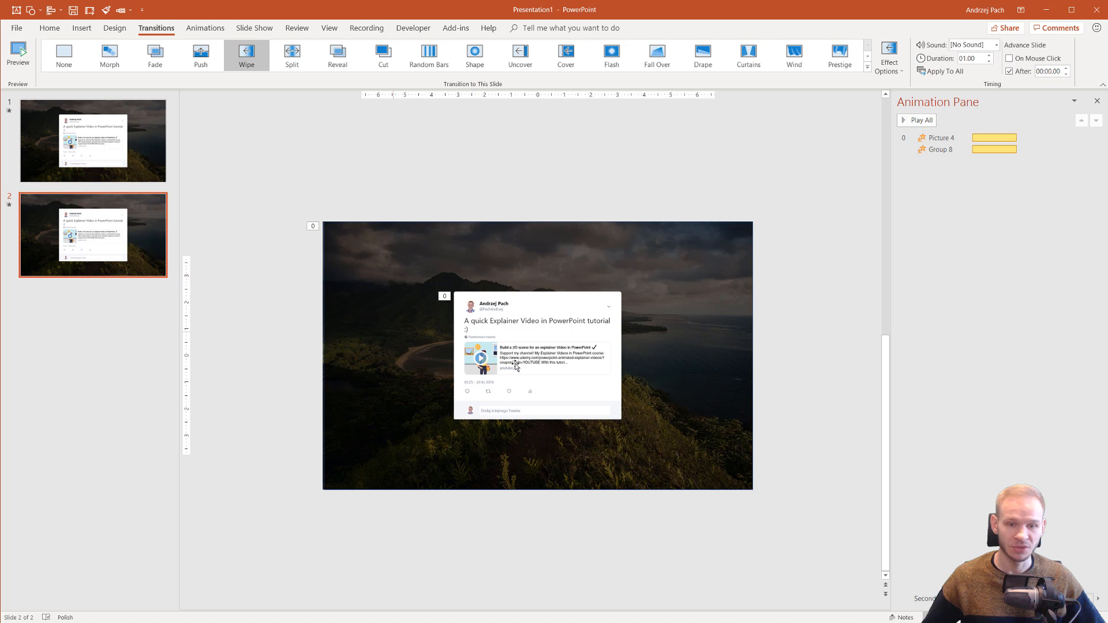
click(537, 332)
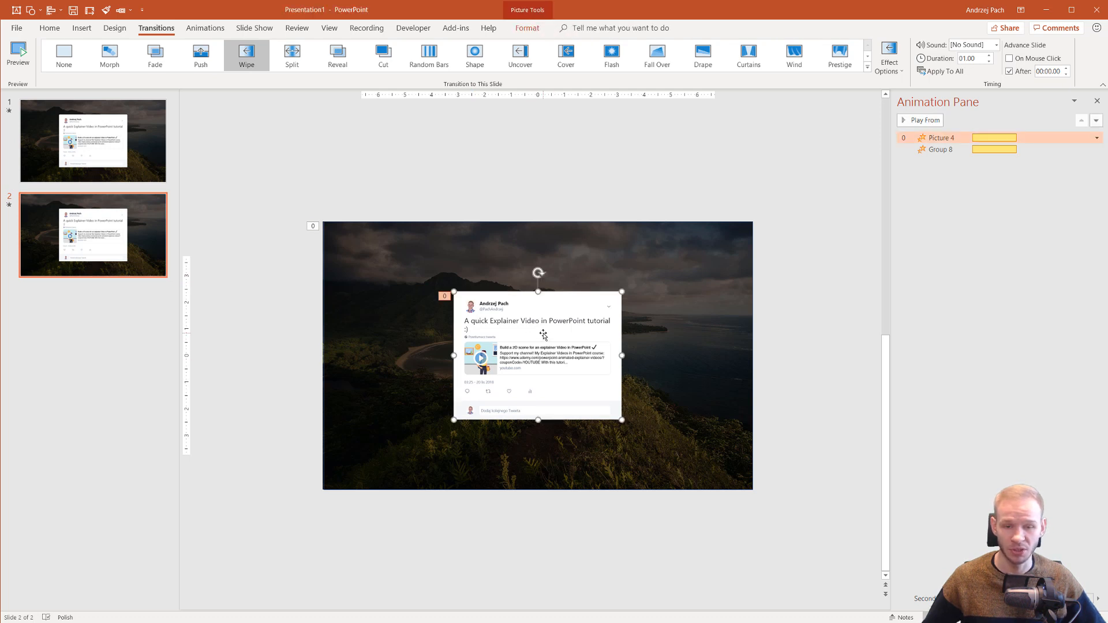
Replace slide 2's tweet picture with the Simpsons quote tweet image from file.
right_click(543, 334)
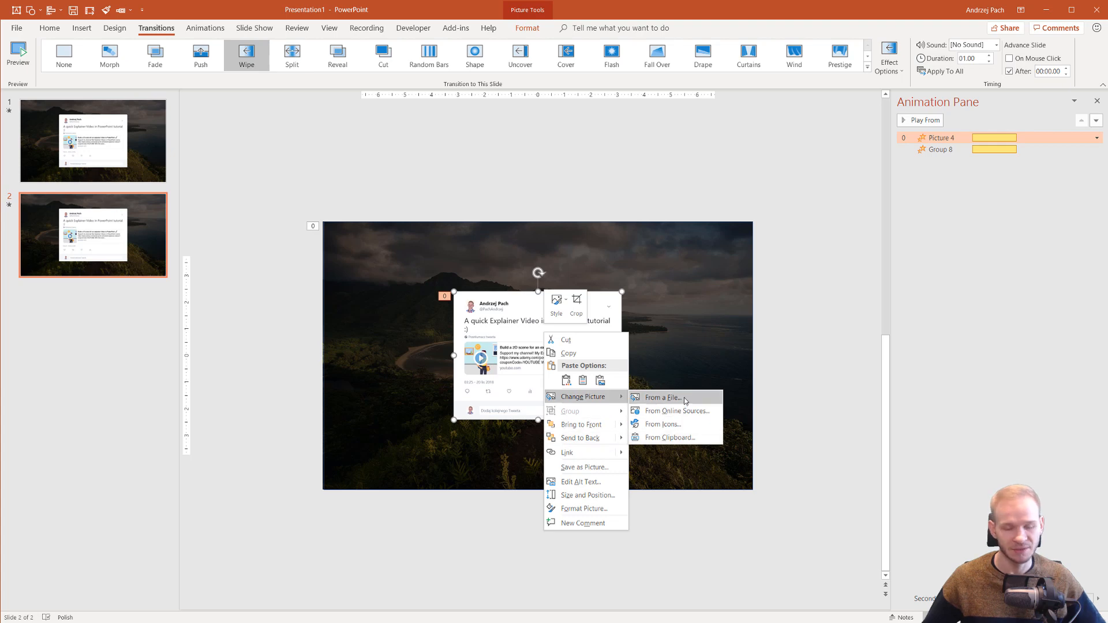
click(659, 397)
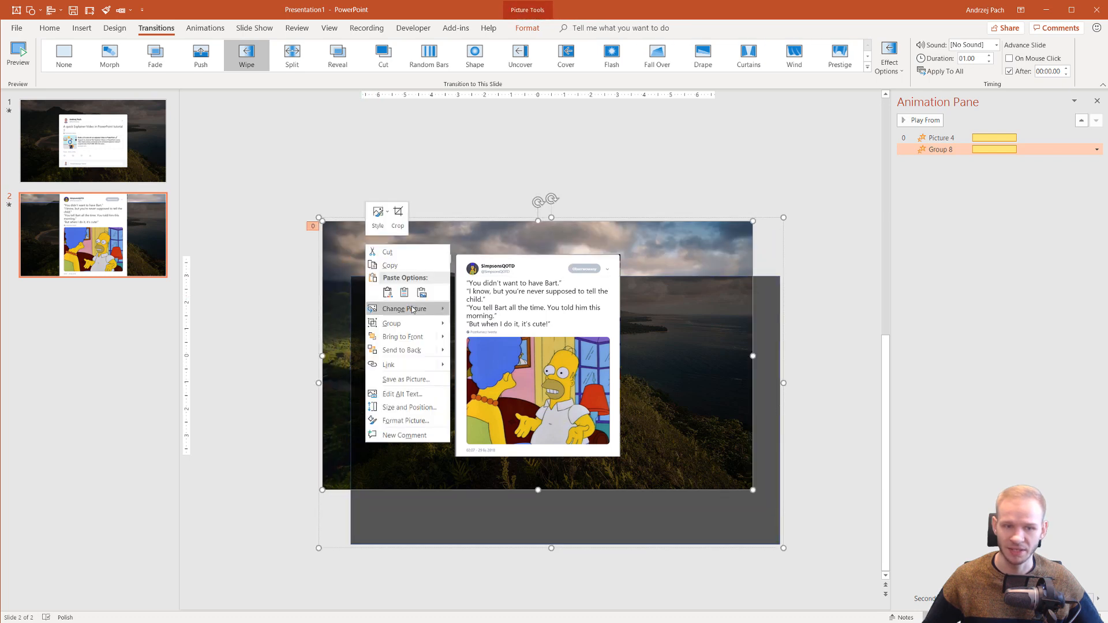
Swap slide 2's background photo for the misty forest image.
click(403, 308)
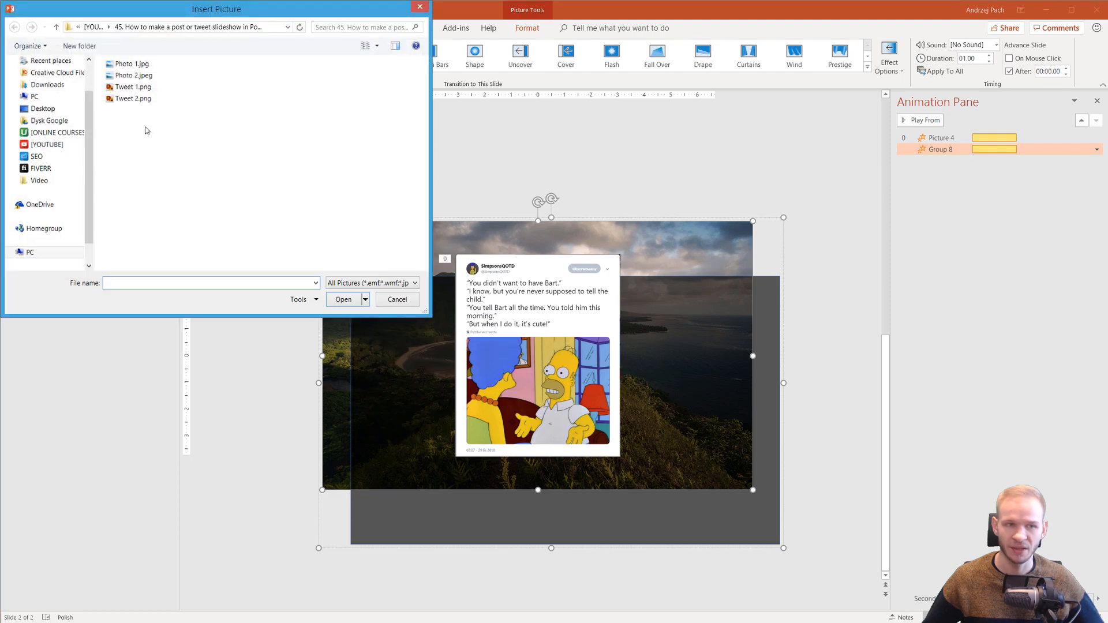
click(397, 299)
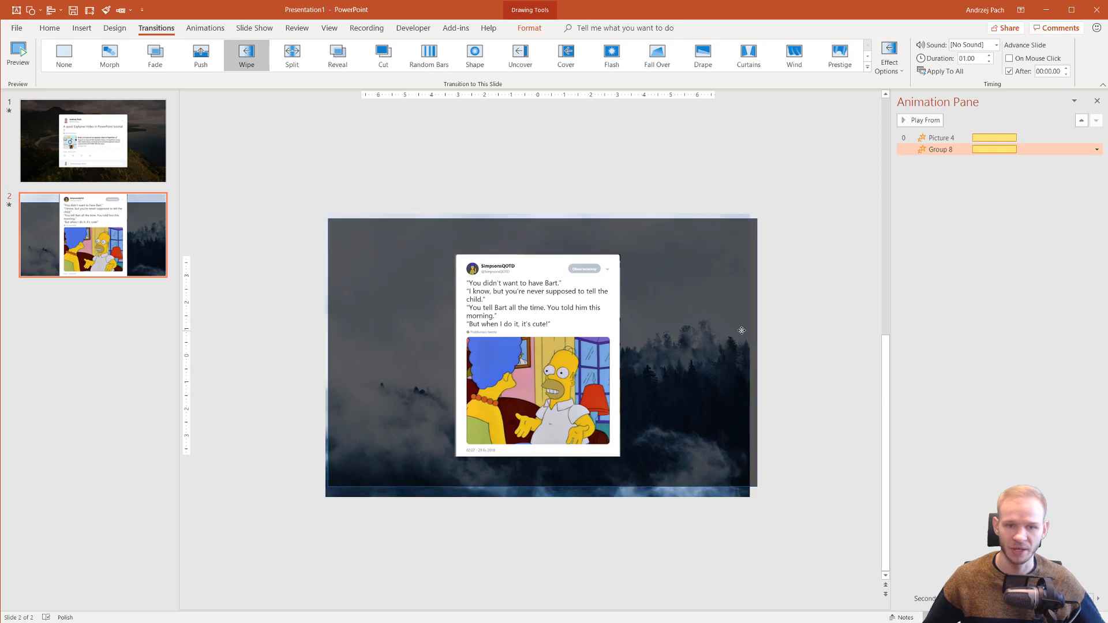
click(92, 141)
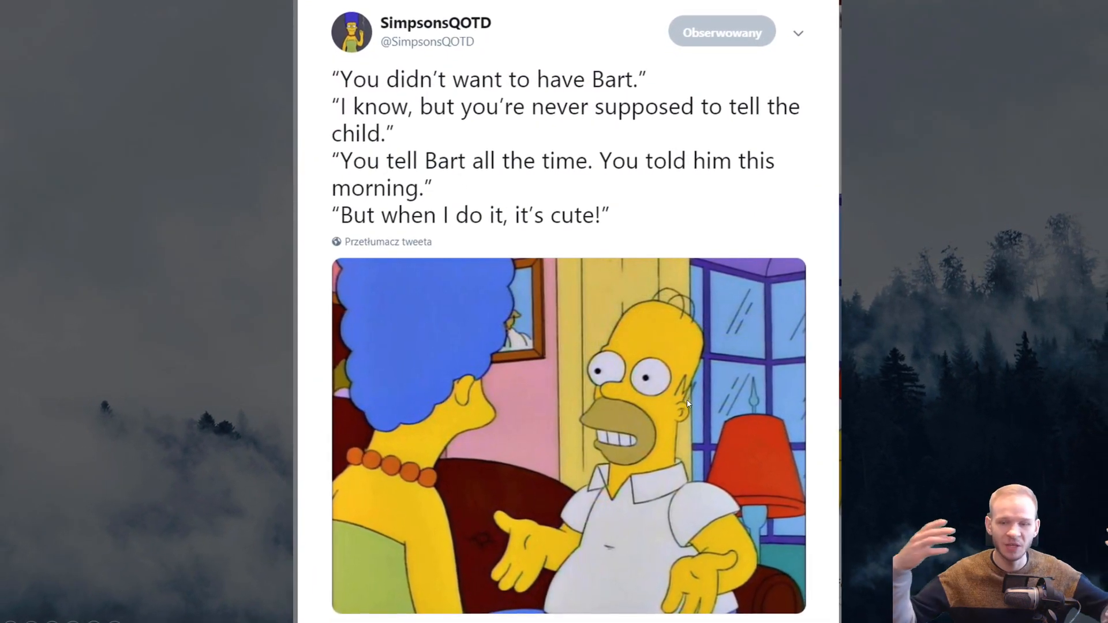
Exit the slideshow preview of the Simpsons tweet over the forest.
click(689, 404)
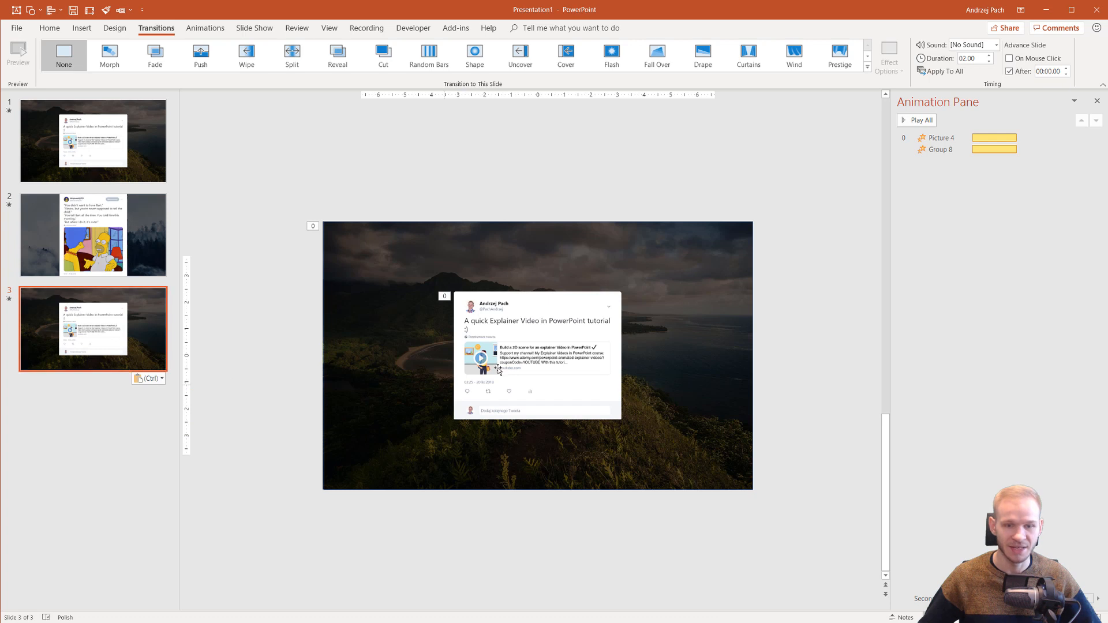
Select the original tweet screenshot on the copied slide 3.
click(535, 353)
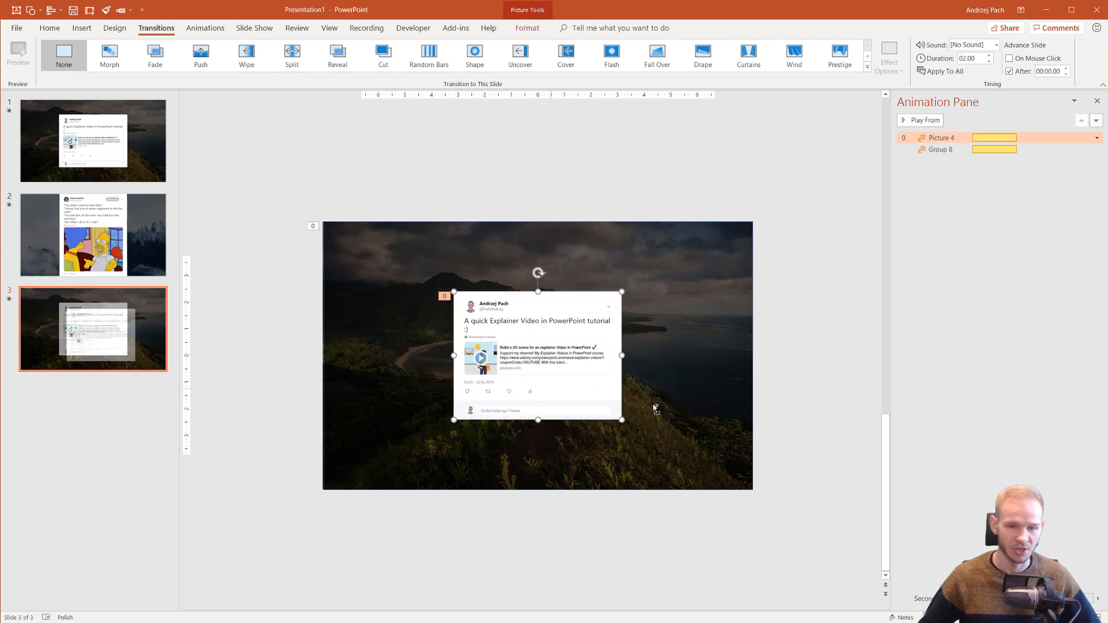